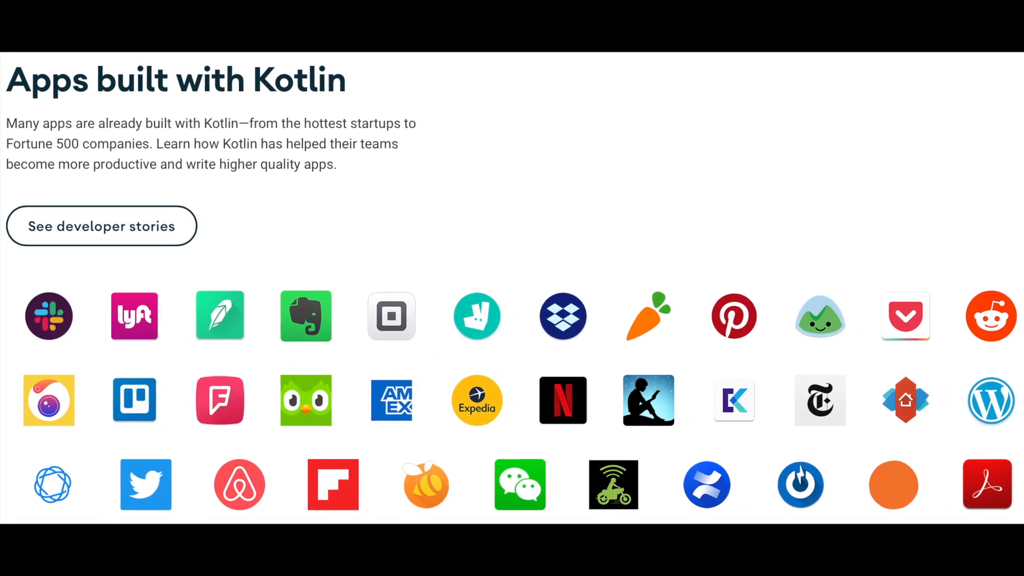
# Scroll through the Kotlin and modern Android development overview pages in the browser.
pyautogui.scroll(-3)
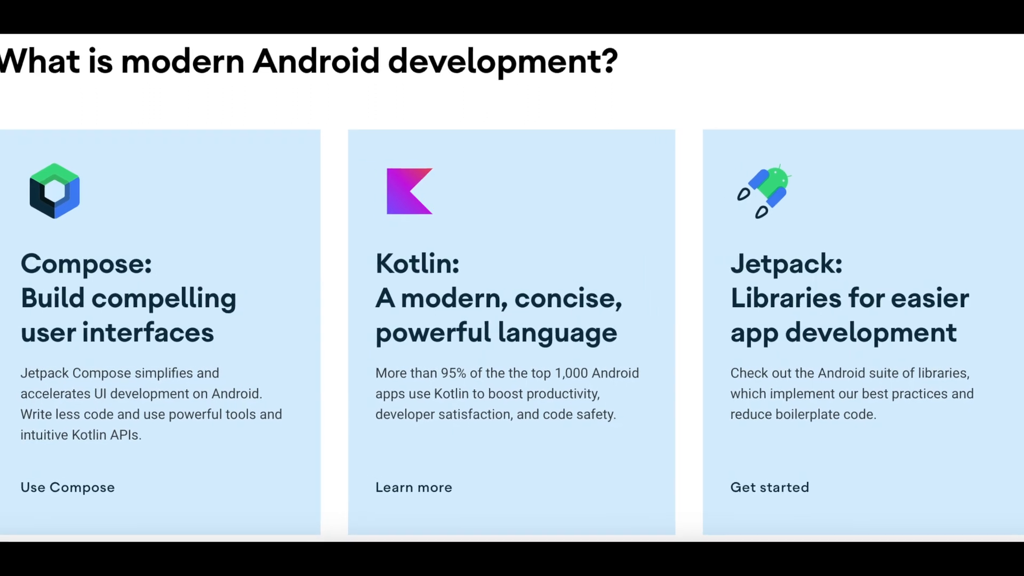
pyautogui.scroll(-3)
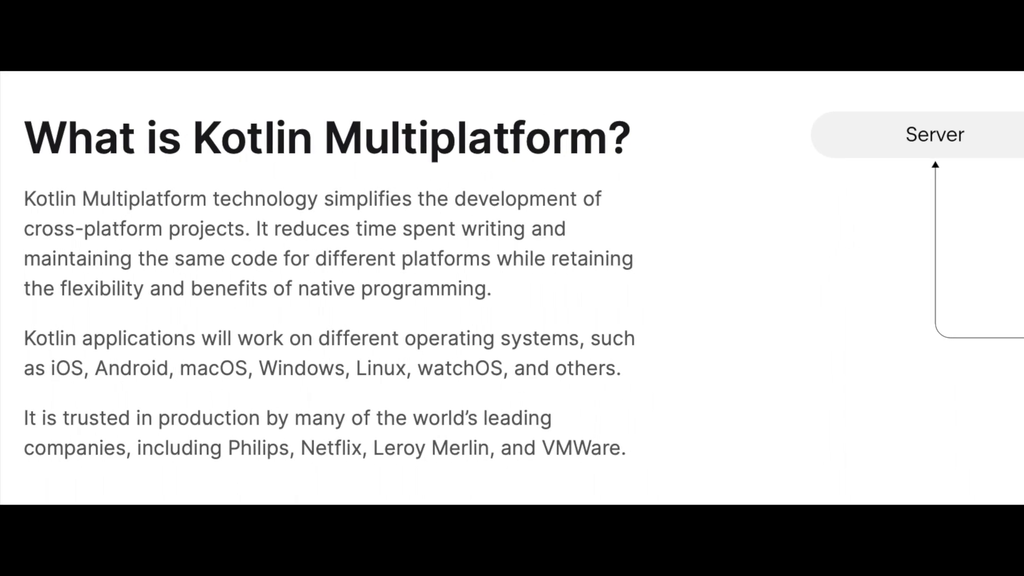
pyautogui.scroll(-3)
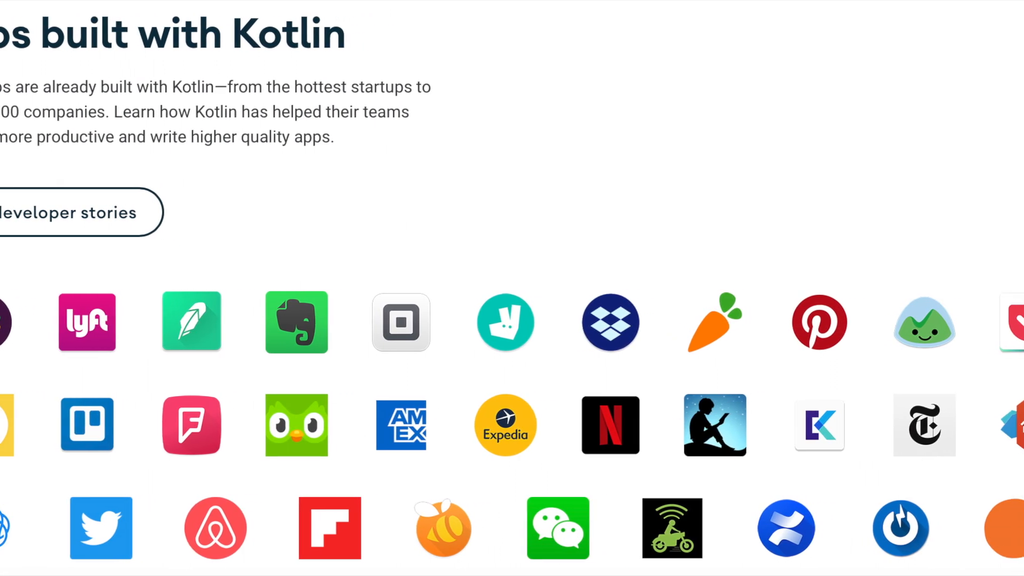
pyautogui.hscroll(3)
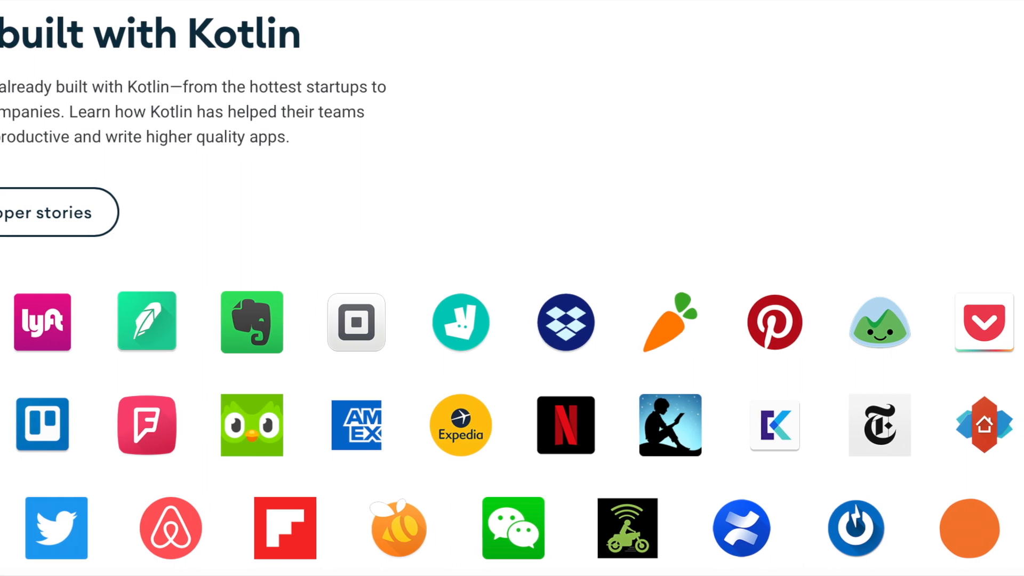
pyautogui.hscroll(3)
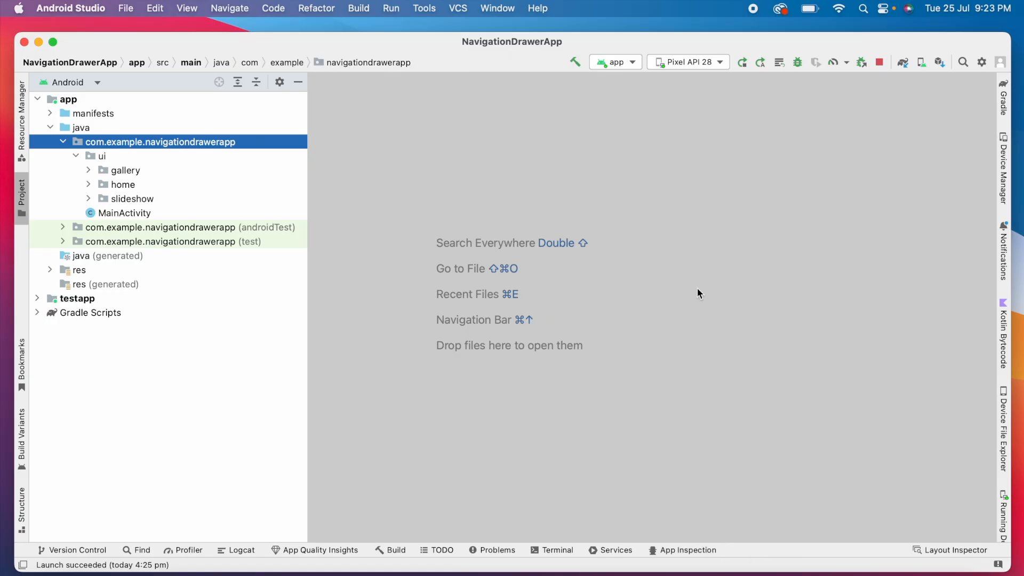
# Expand the home and gallery packages, run the app on the emulator, and select MainActivity.
pyautogui.click(89, 185)
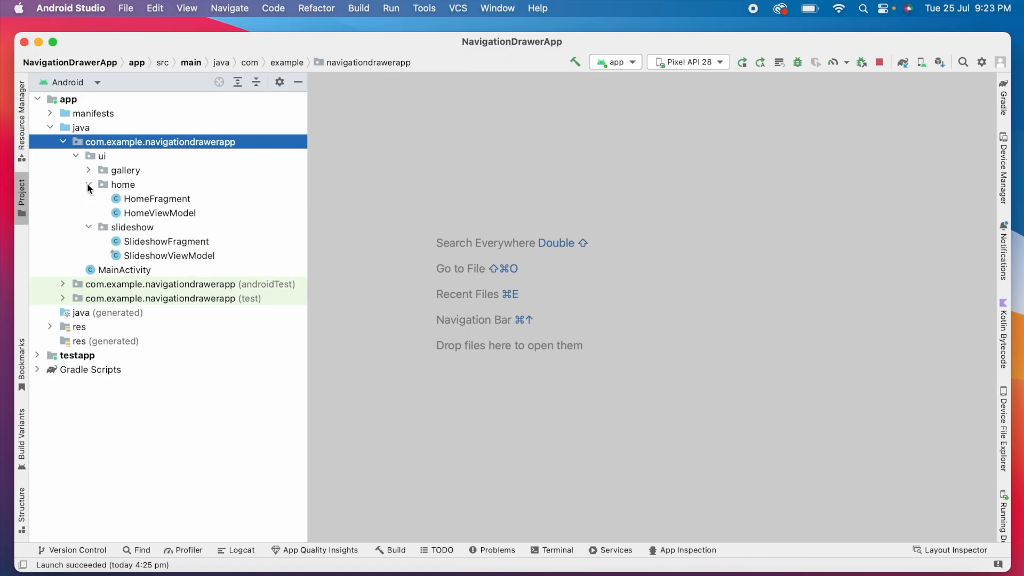
pyautogui.click(88, 169)
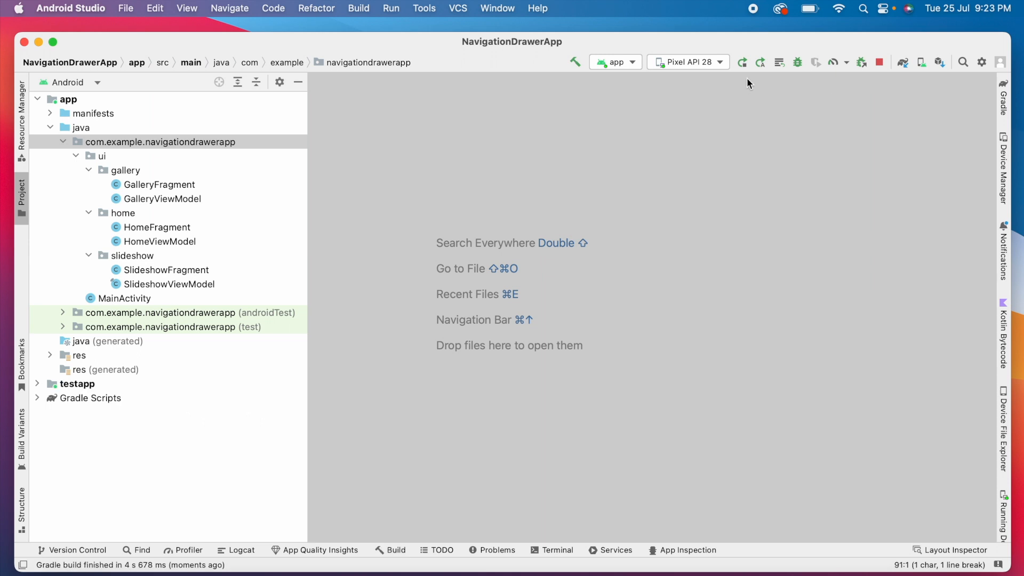
pyautogui.click(743, 62)
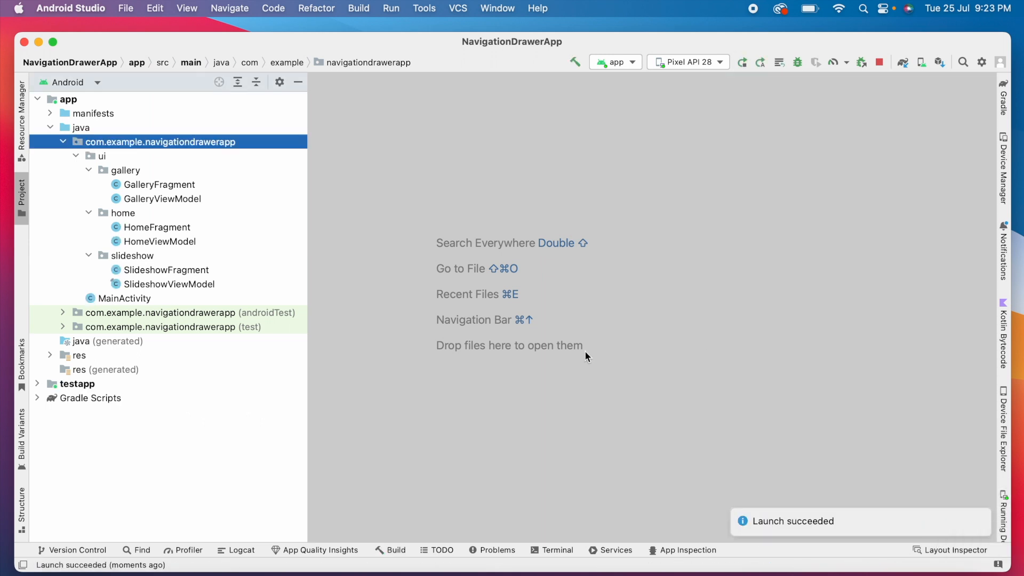
pyautogui.click(124, 299)
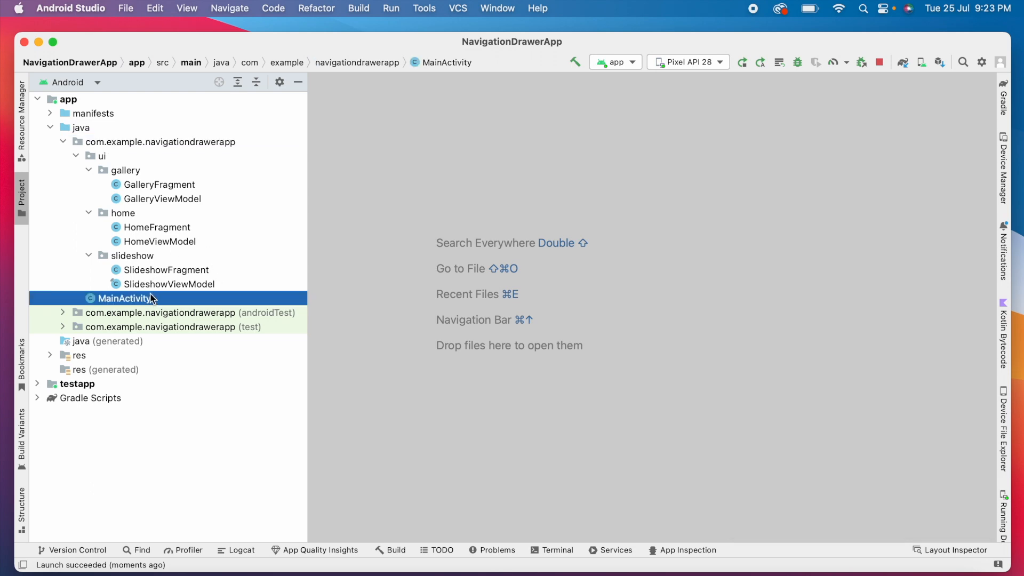
pyautogui.moveTo(183, 310)
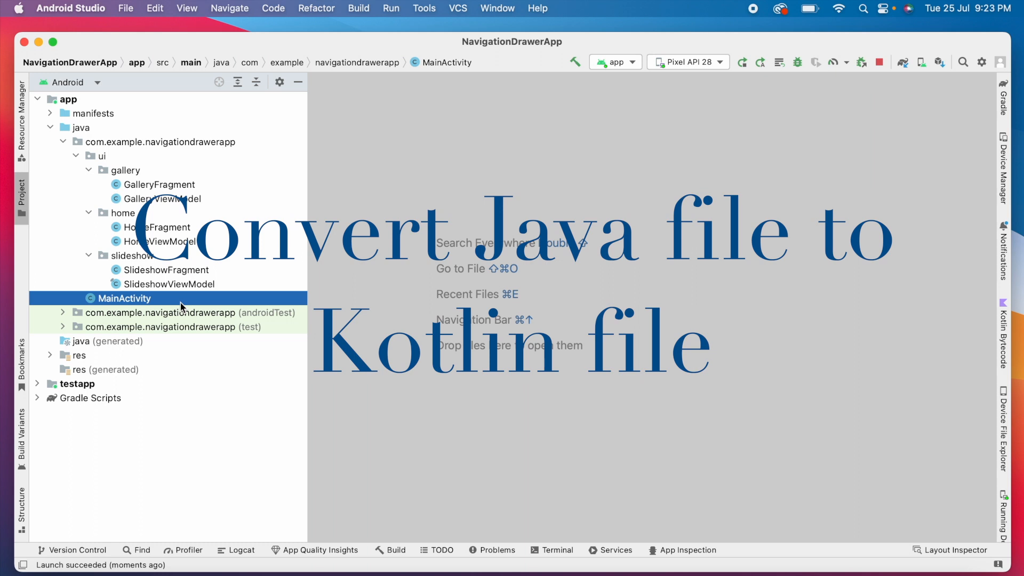
# Open SlideshowViewModel.java in the editor.
pyautogui.doubleClick(168, 284)
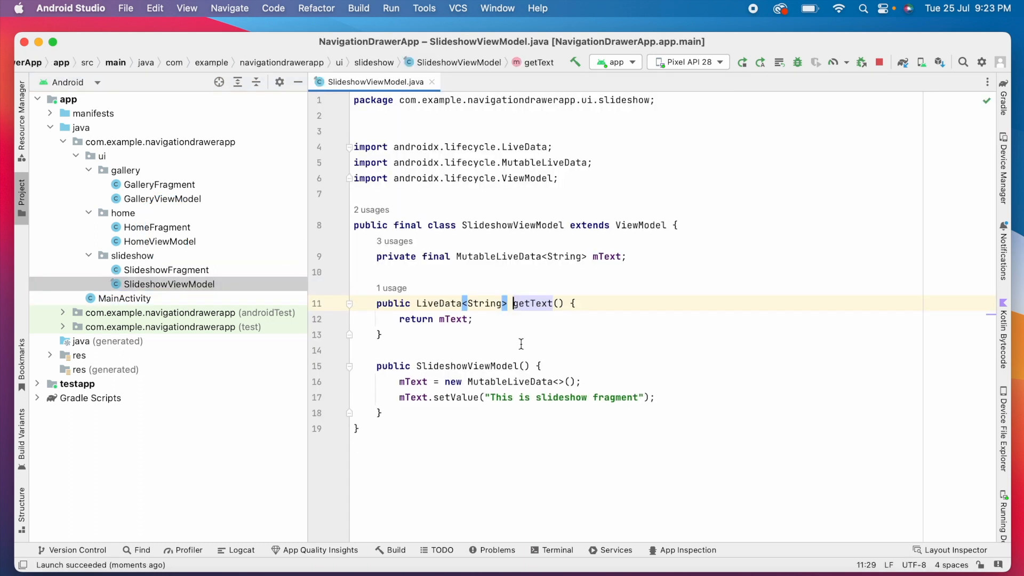
pyautogui.click(499, 350)
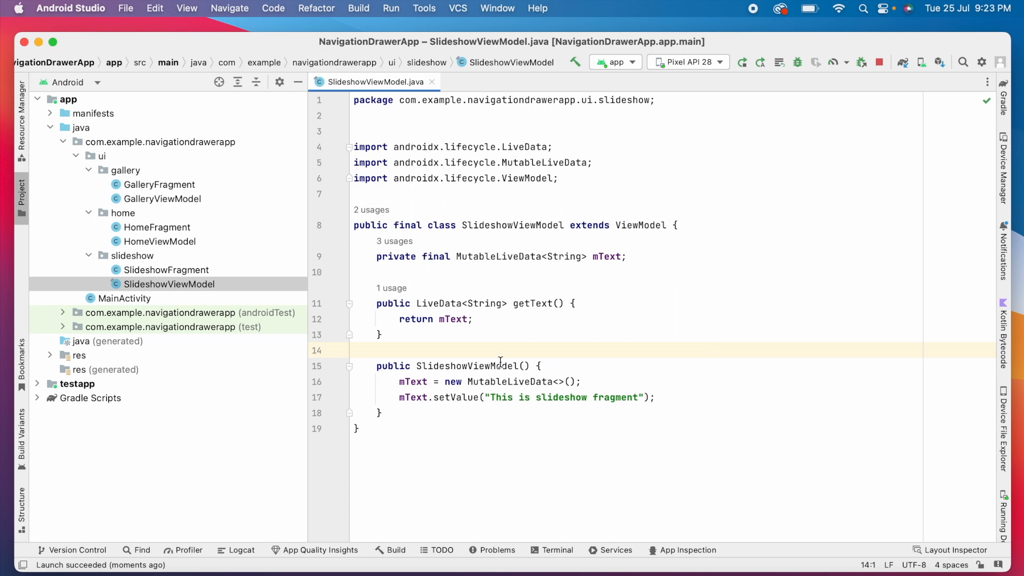
pyautogui.click(356, 428)
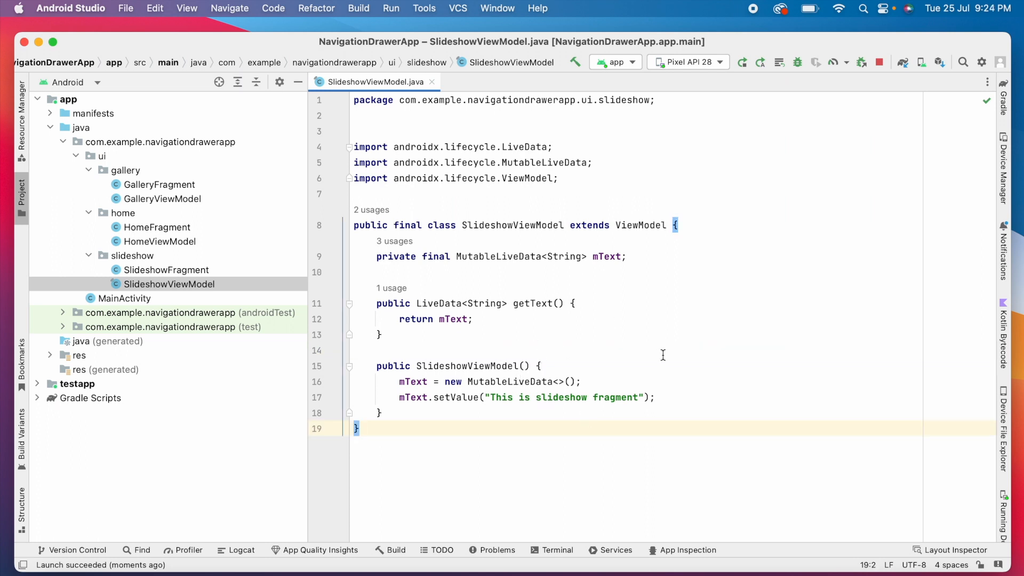
# Start Convert Java File to Kotlin File on SlideshowViewModel from its context menu.
pyautogui.click(170, 284)
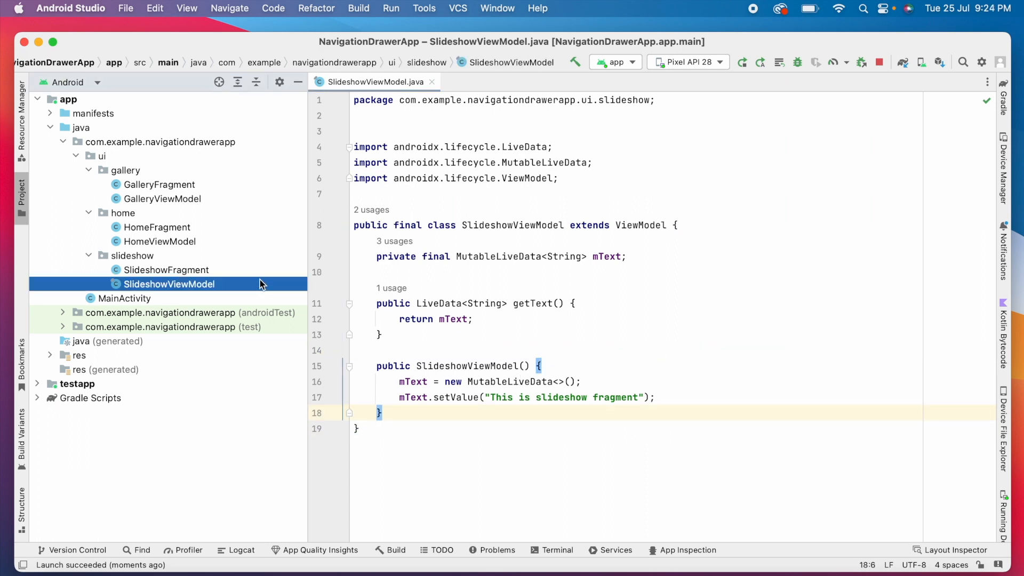
pyautogui.rightClick(170, 284)
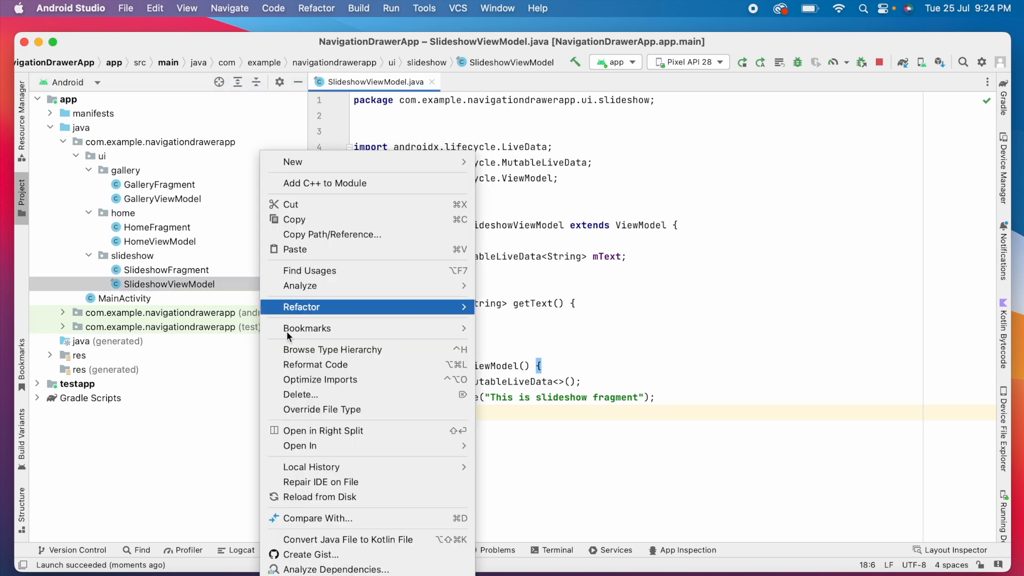
pyautogui.moveTo(431, 539)
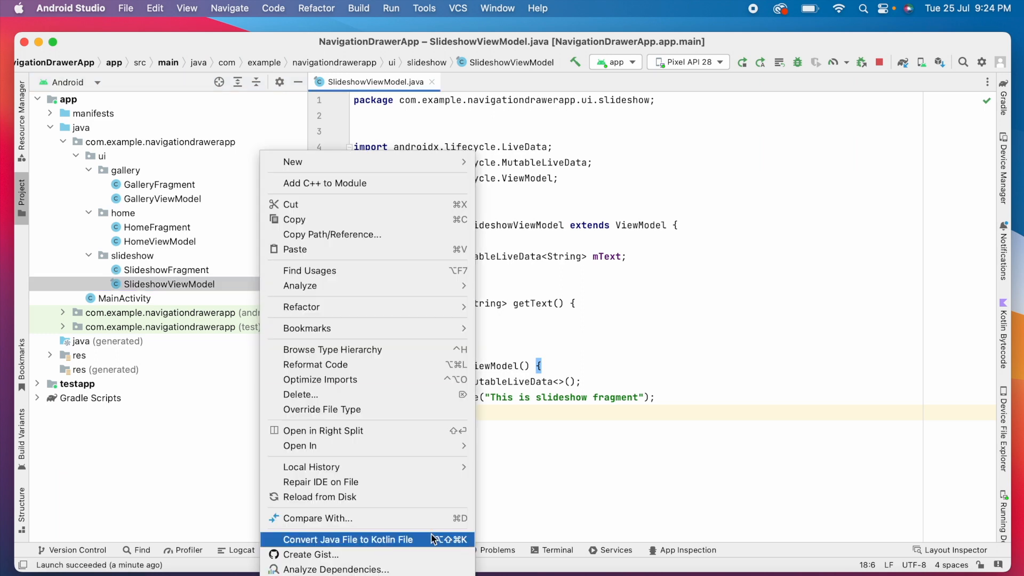
pyautogui.click(348, 539)
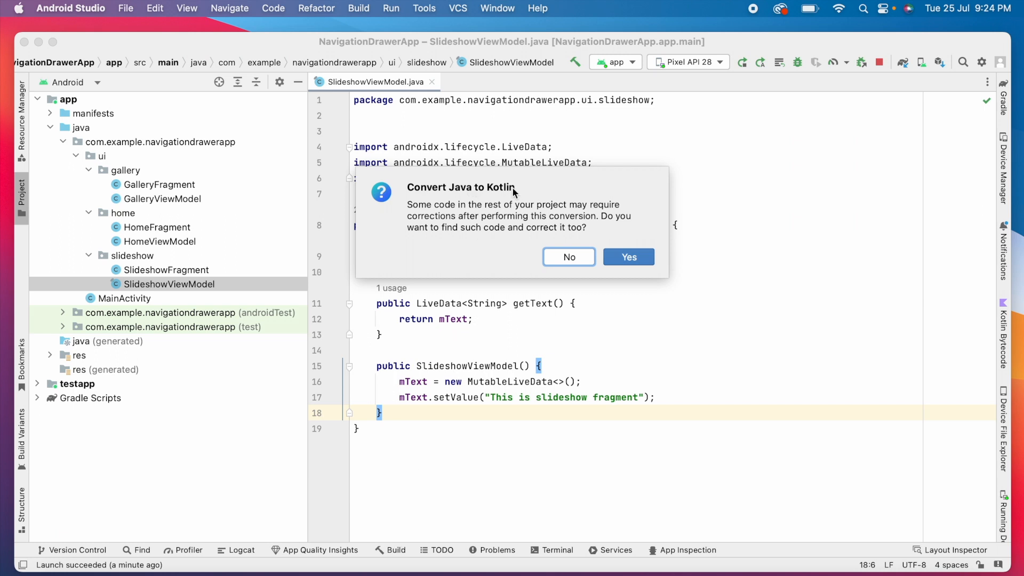
pyautogui.moveTo(568, 234)
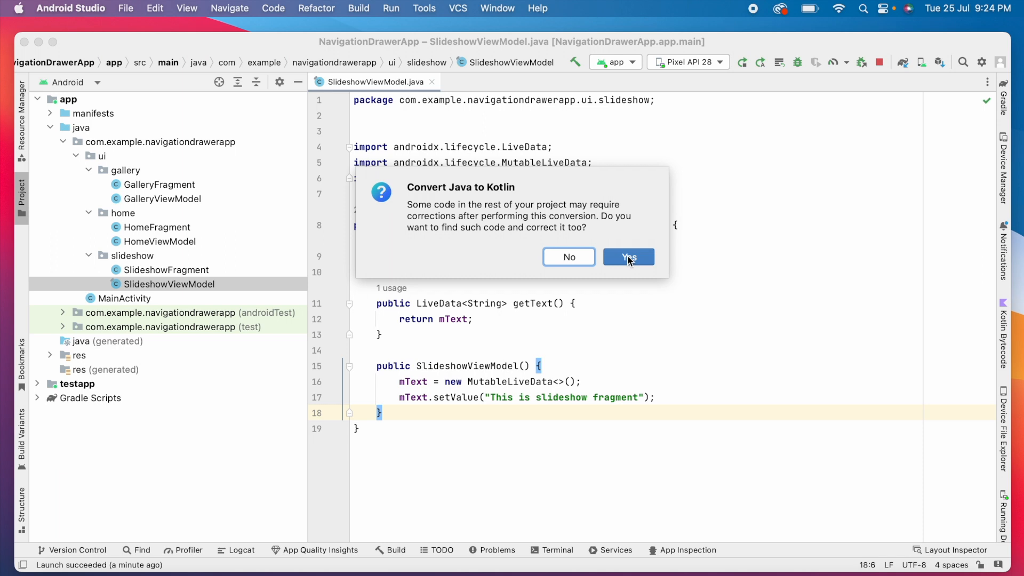
# Confirm converting SlideshowViewModel to Kotlin with dependent code corrected, yielding SlideshowViewModel.kt.
pyautogui.click(628, 257)
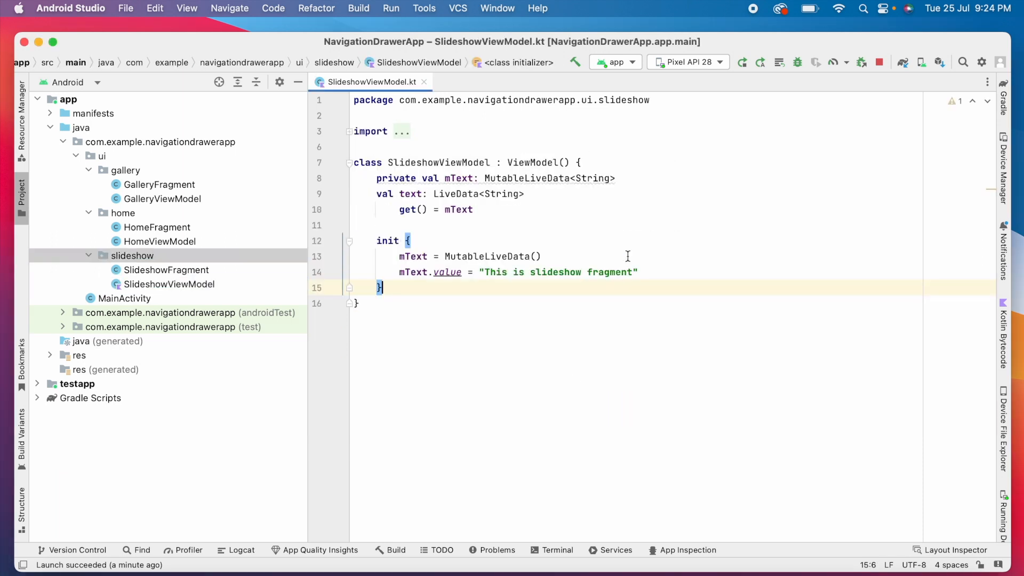
pyautogui.moveTo(121, 288)
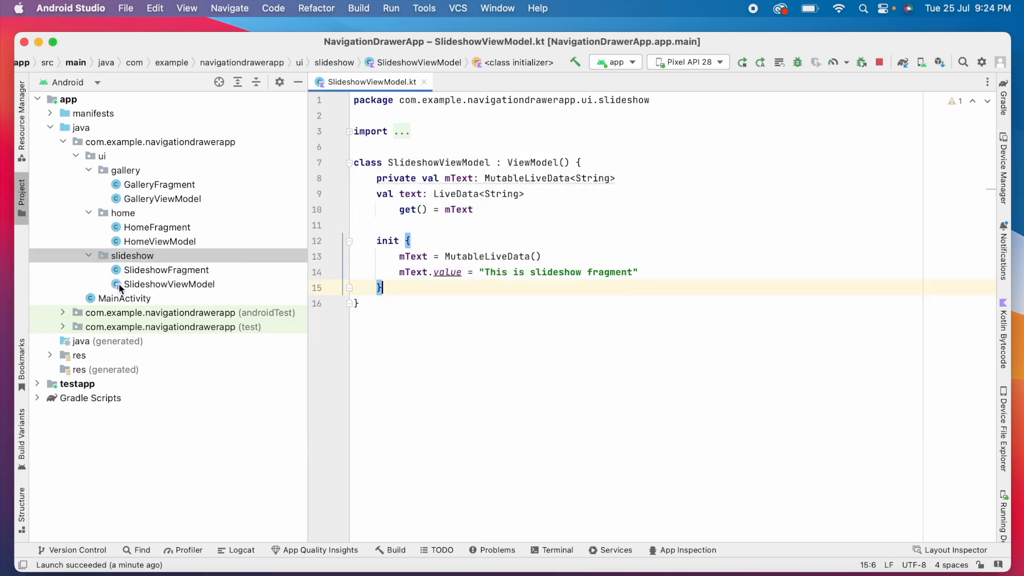
pyautogui.moveTo(182, 289)
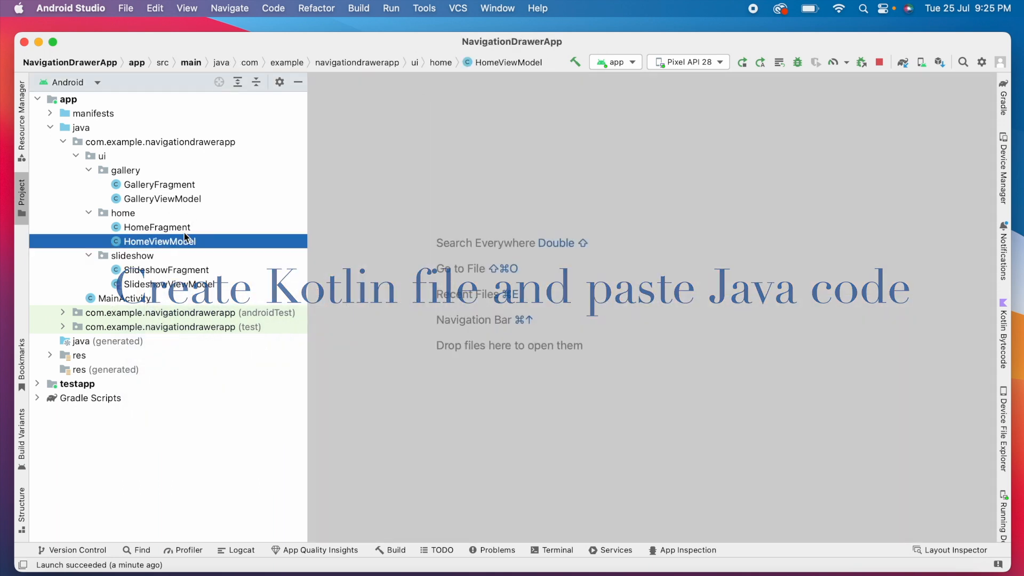
# Open HomeViewModel.java and create a new Kotlin class HomeViewModelK in the home package.
pyautogui.doubleClick(159, 241)
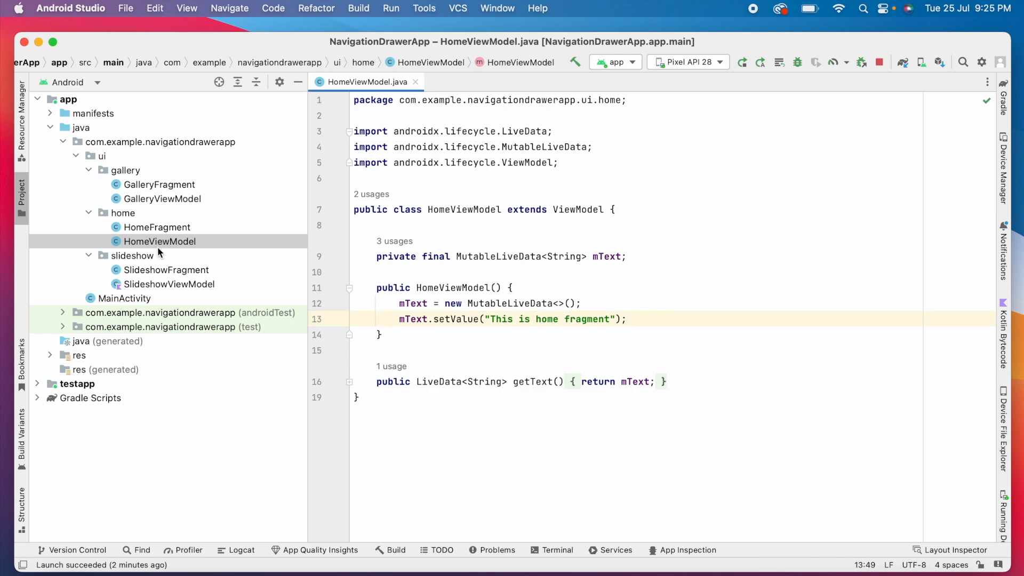
pyautogui.click(157, 227)
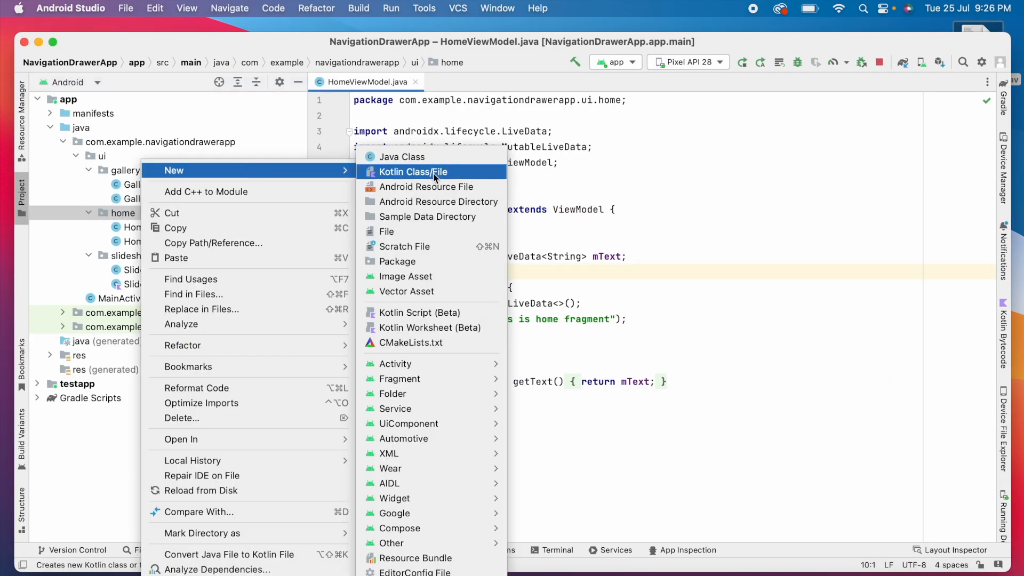
pyautogui.click(412, 170)
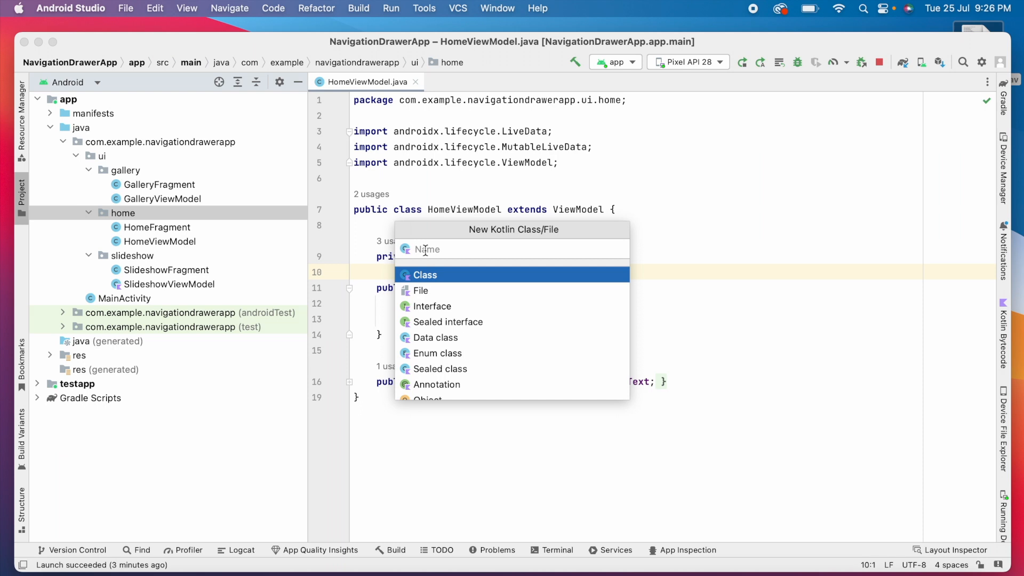
pyautogui.write('HomeViewMod')
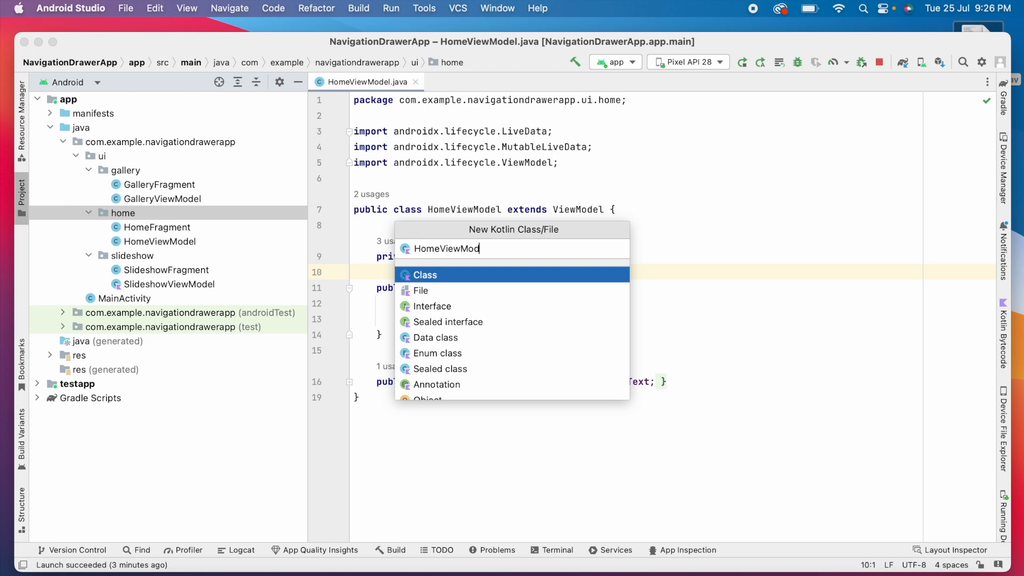
pyautogui.write('K')
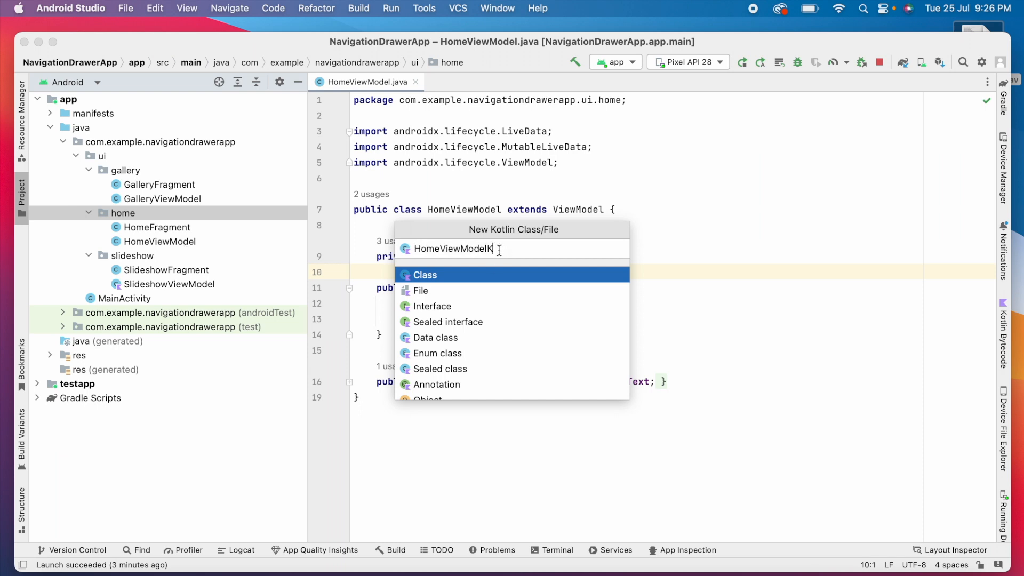
pyautogui.click(426, 274)
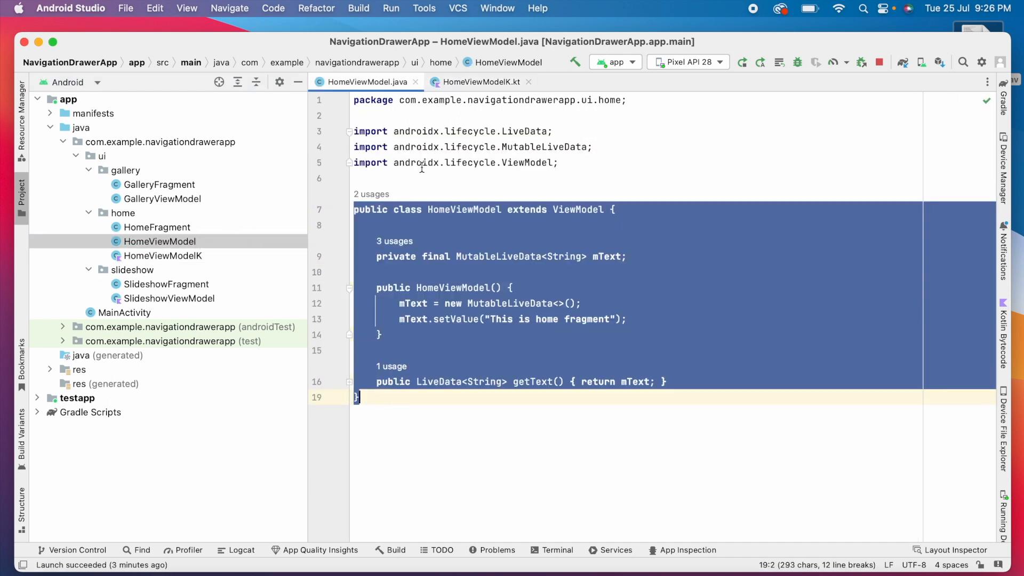
# Paste HomeViewModel's Java code into HomeViewModelK.kt and accept conversion to Kotlin.
pyautogui.click(479, 82)
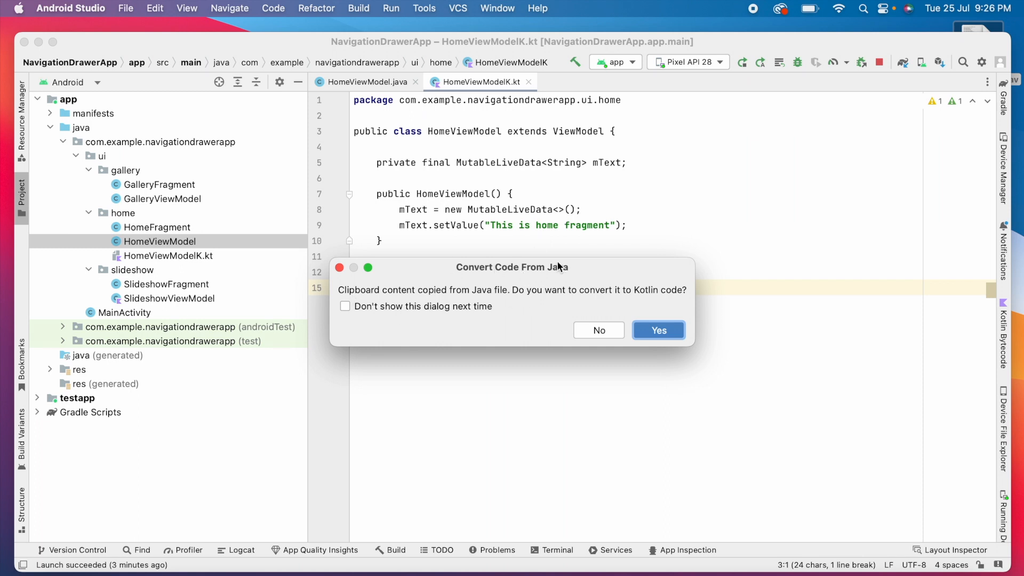
pyautogui.moveTo(464, 306)
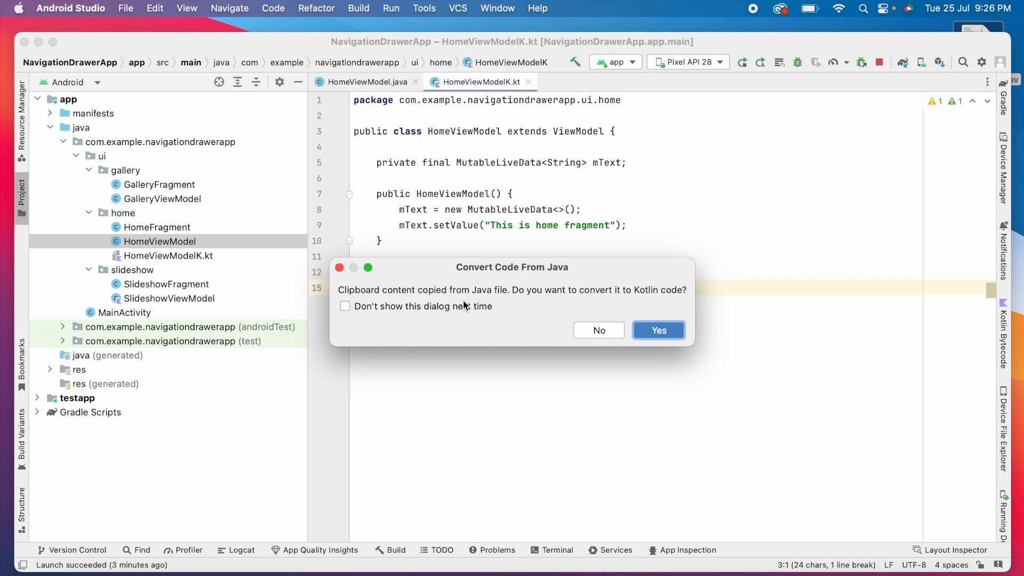
pyautogui.click(658, 329)
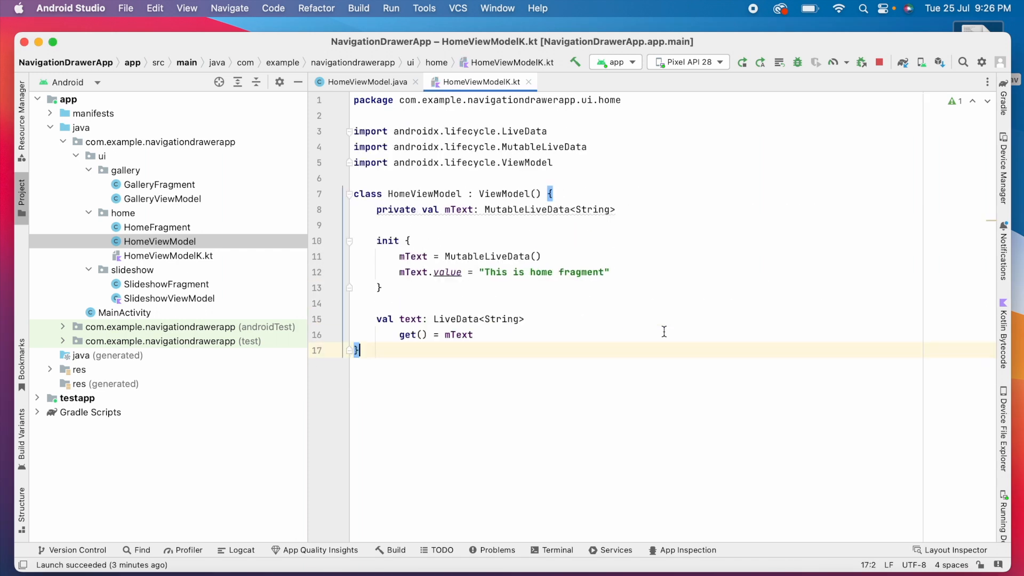
pyautogui.moveTo(416, 82)
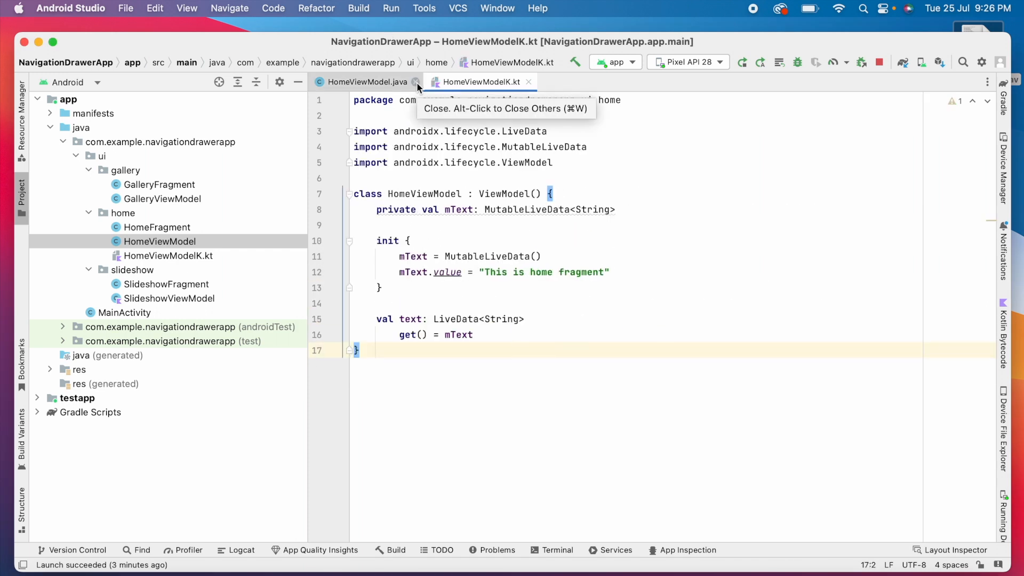
# Delete HomeViewModel.java despite usages so HomeFragment references HomeViewModelK.
pyautogui.click(415, 82)
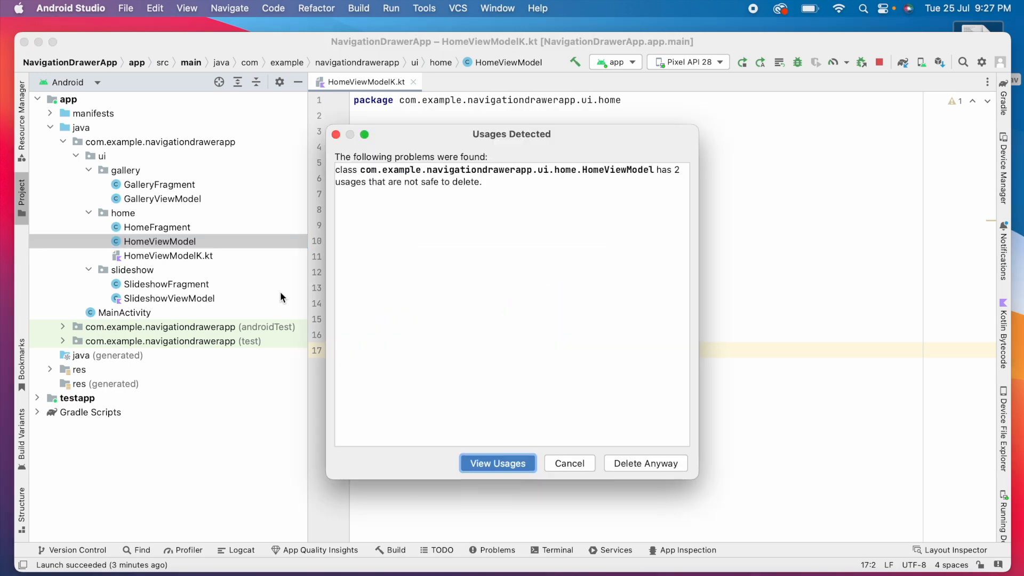
pyautogui.click(569, 464)
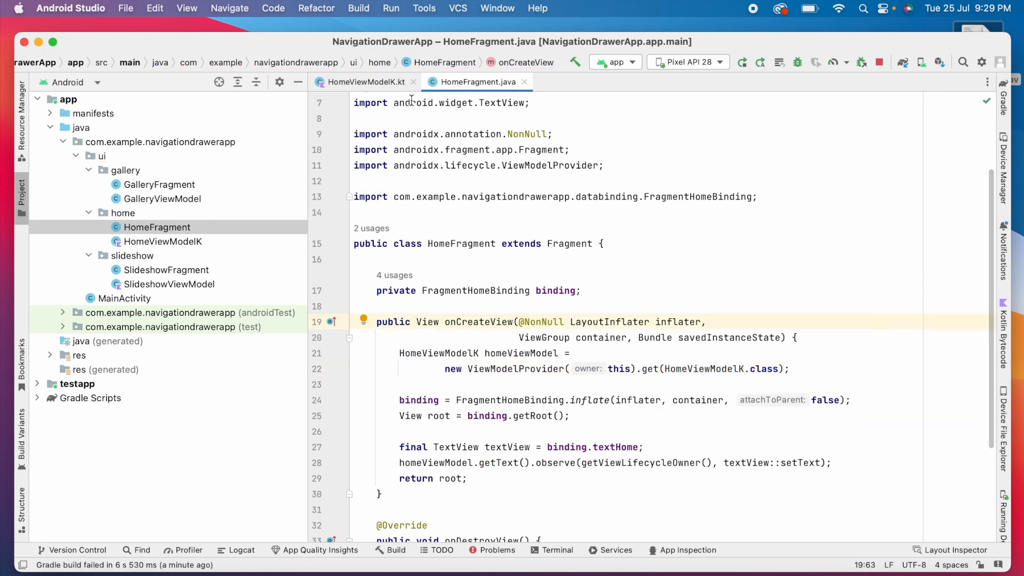
pyautogui.click(363, 82)
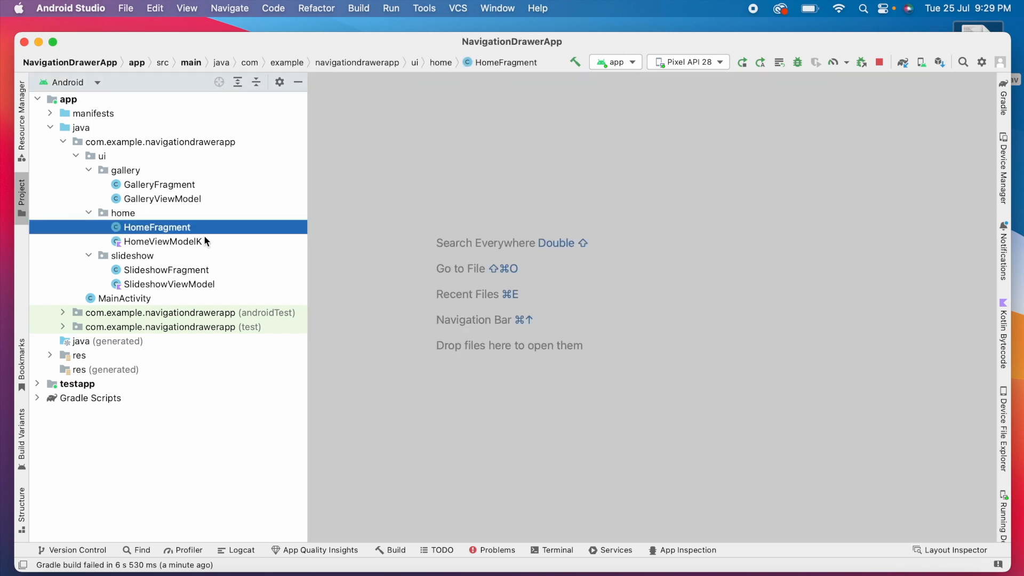
# Review HomeFragment and SlideshowViewModel.kt errors, then convert HomeFragment to Kotlin correcting dependent code.
pyautogui.click(358, 7)
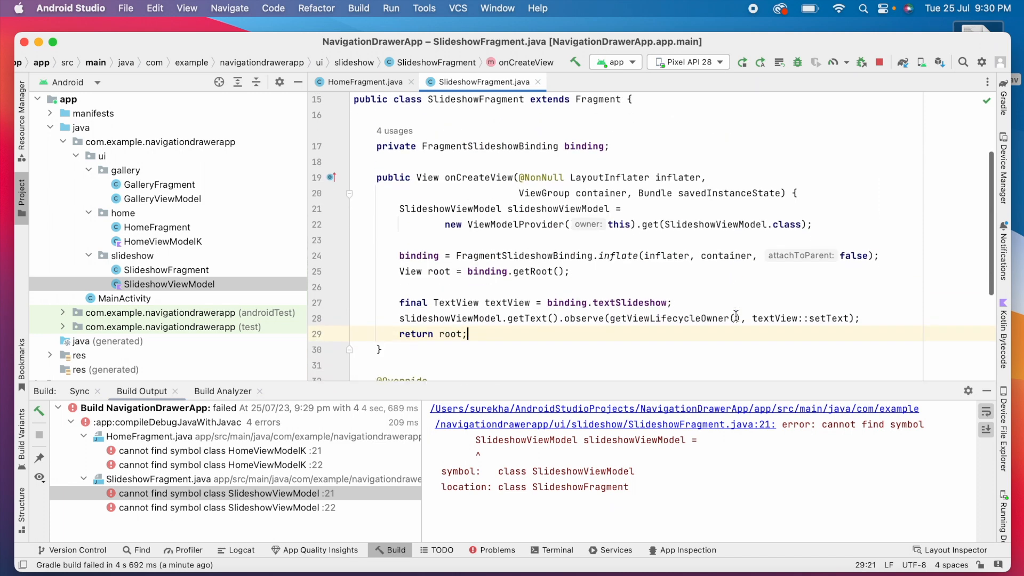
pyautogui.scroll(-3)
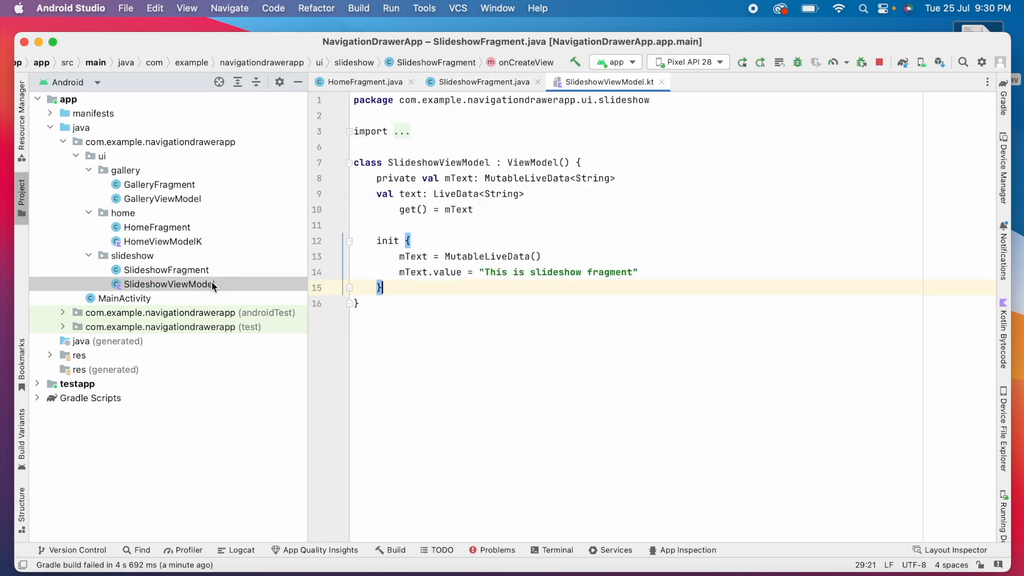
pyautogui.click(482, 83)
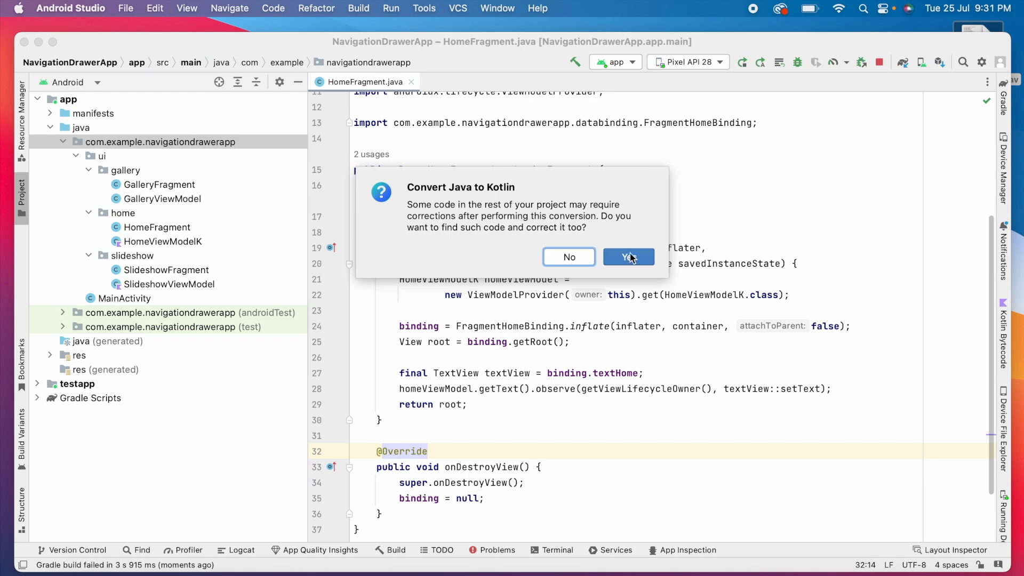
pyautogui.click(628, 258)
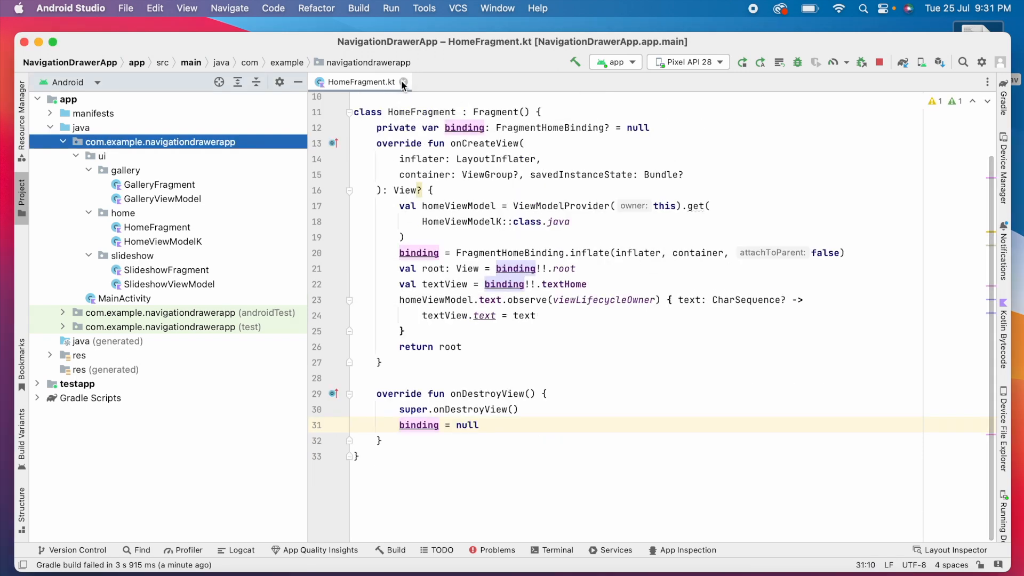
# Configure Kotlin 1.9.0 with Gradle for all modules containing Kotlin files in NavigationDrawerApp.
pyautogui.click(273, 8)
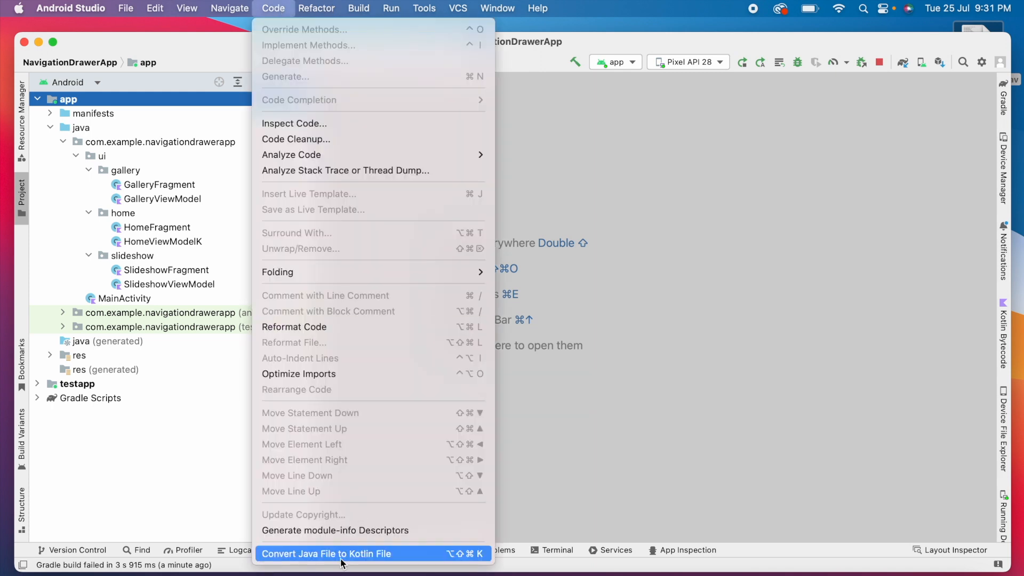
pyautogui.click(326, 553)
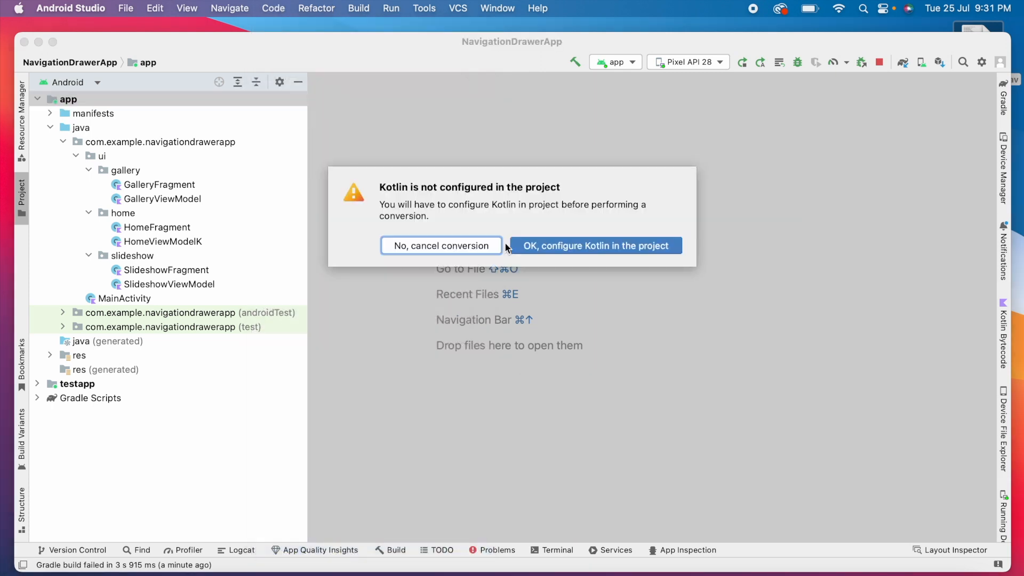
pyautogui.moveTo(590, 257)
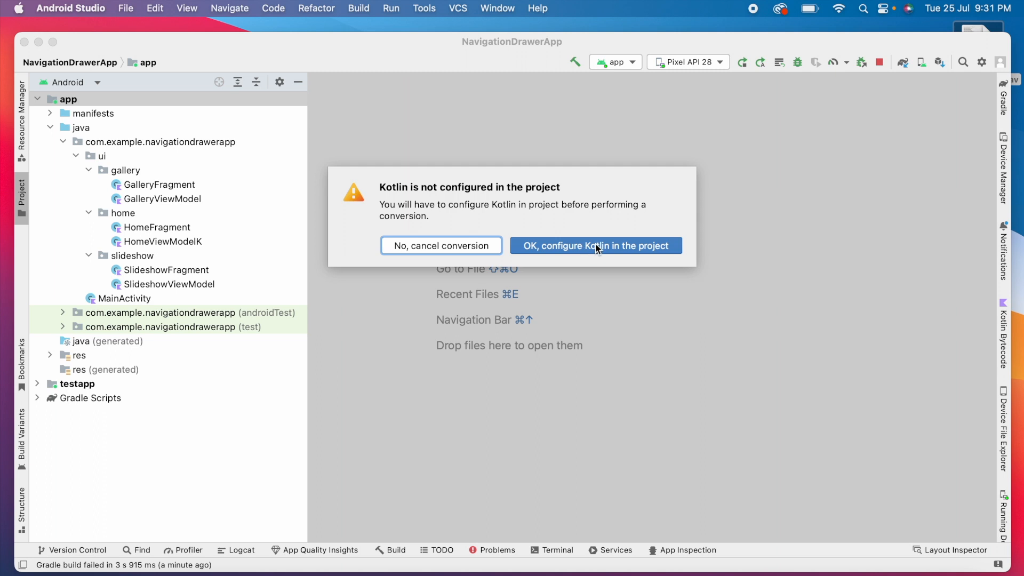
pyautogui.click(595, 245)
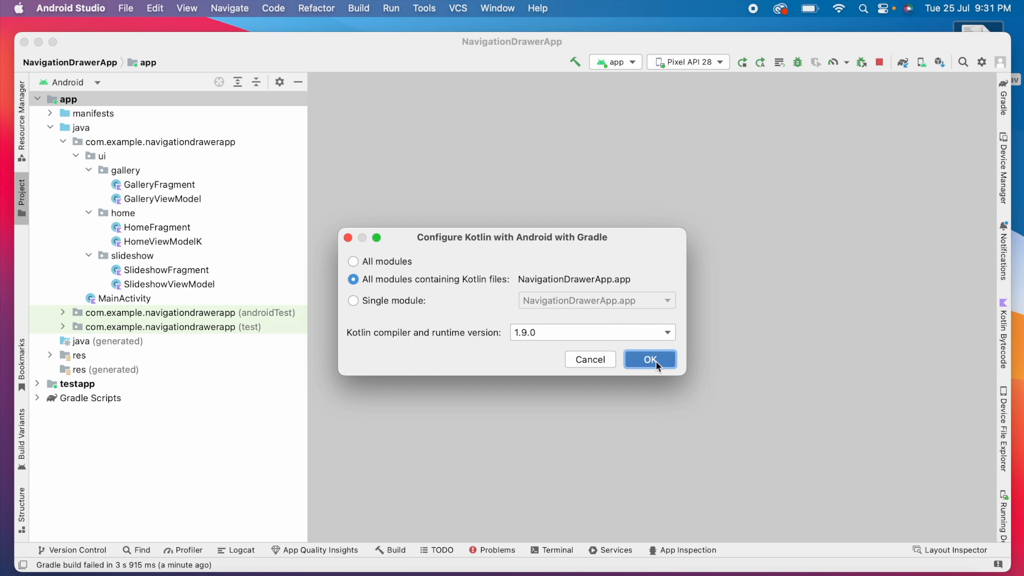
pyautogui.click(650, 359)
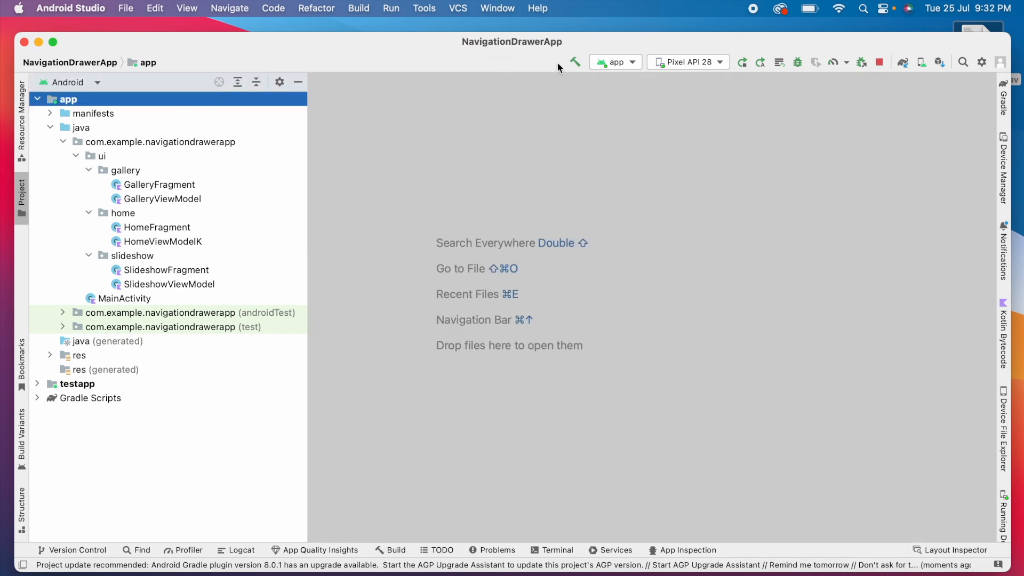
# Rebuild, set core-ktx to 1.10.1 in the app module's build.gradle, and sync the project.
pyautogui.click(397, 549)
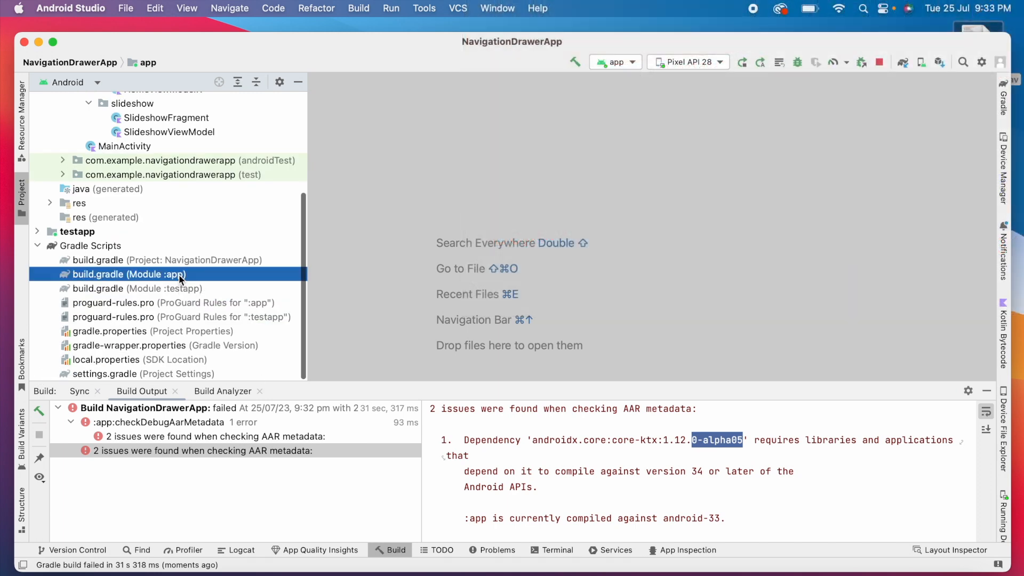
pyautogui.doubleClick(129, 274)
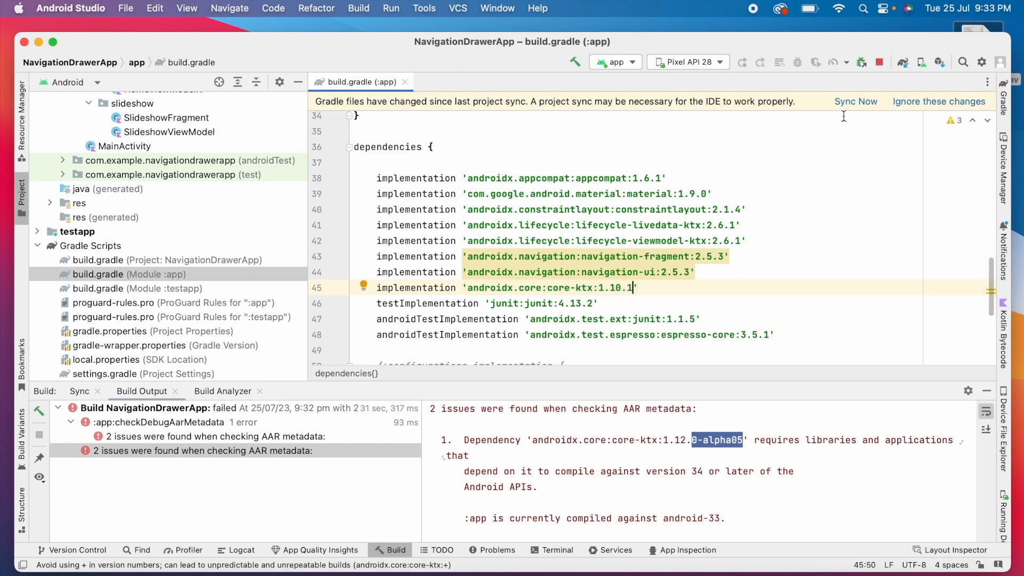
pyautogui.click(855, 102)
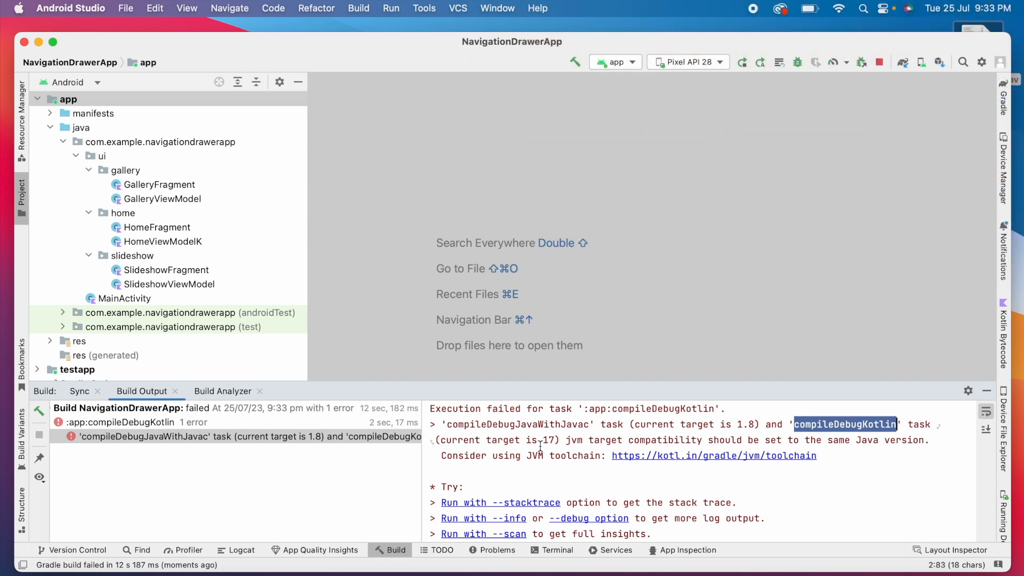
# Add kotlinOptions { jvmTarget=JavaVersion.VERSION_1_8 } to the app module's build.gradle.
pyautogui.scroll(-3)
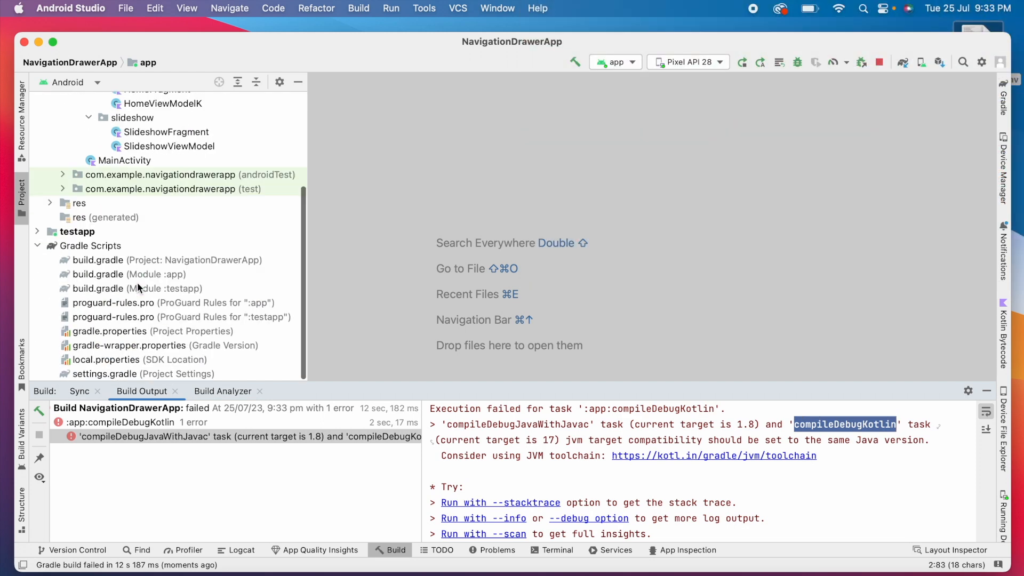
pyautogui.doubleClick(97, 274)
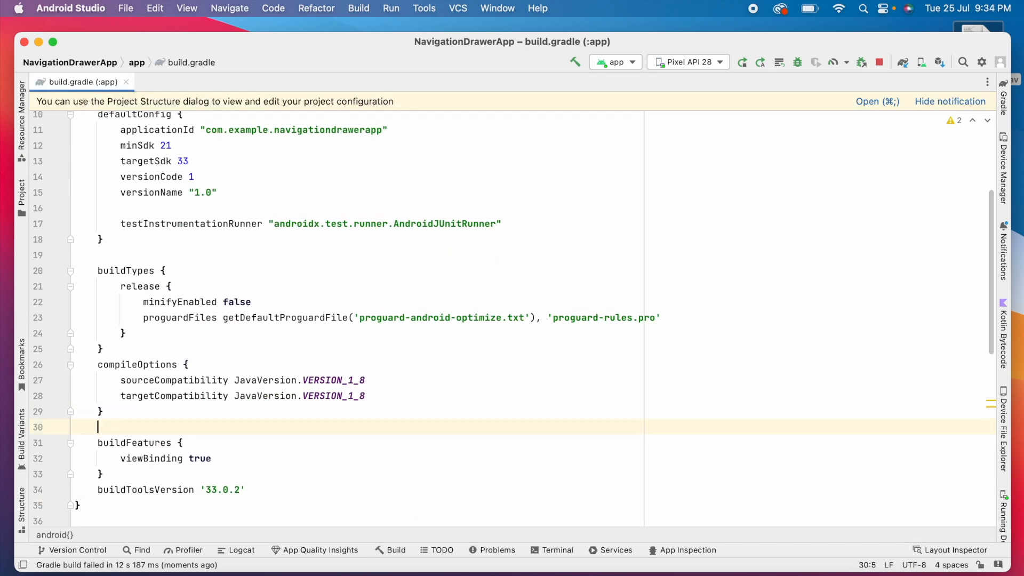
pyautogui.write('Kotl')
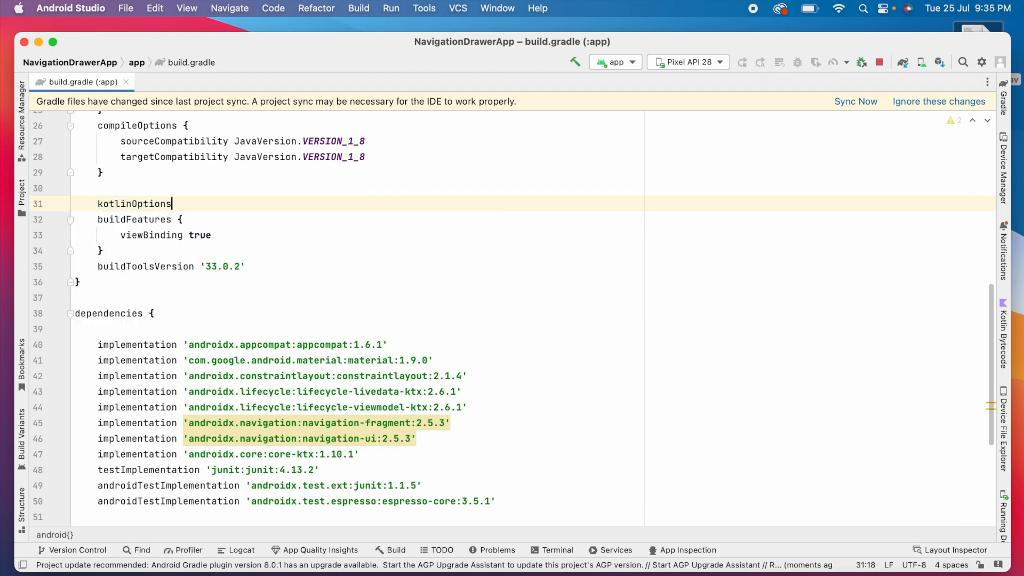
pyautogui.write('{')
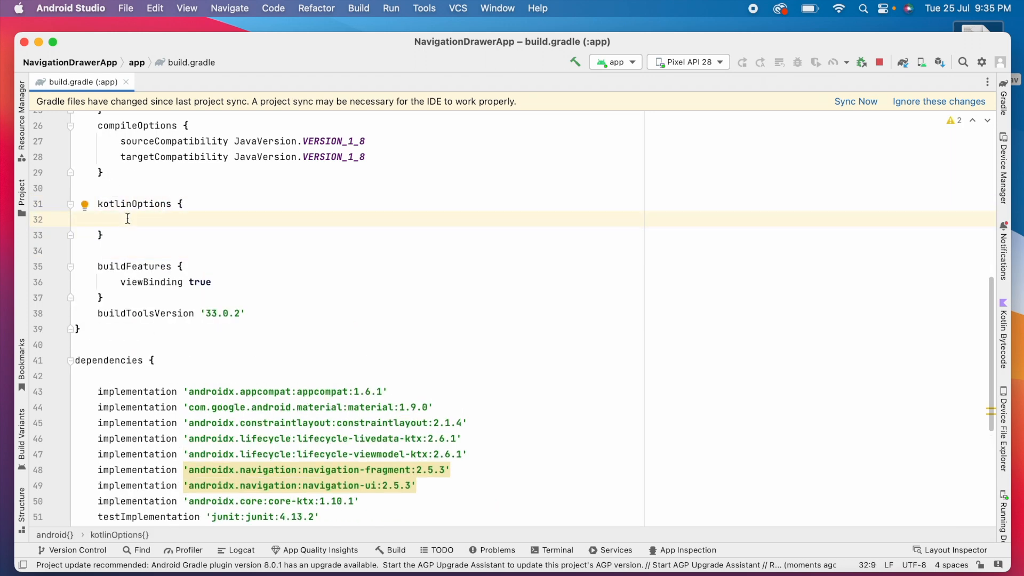
pyautogui.write('jvmTarget=')
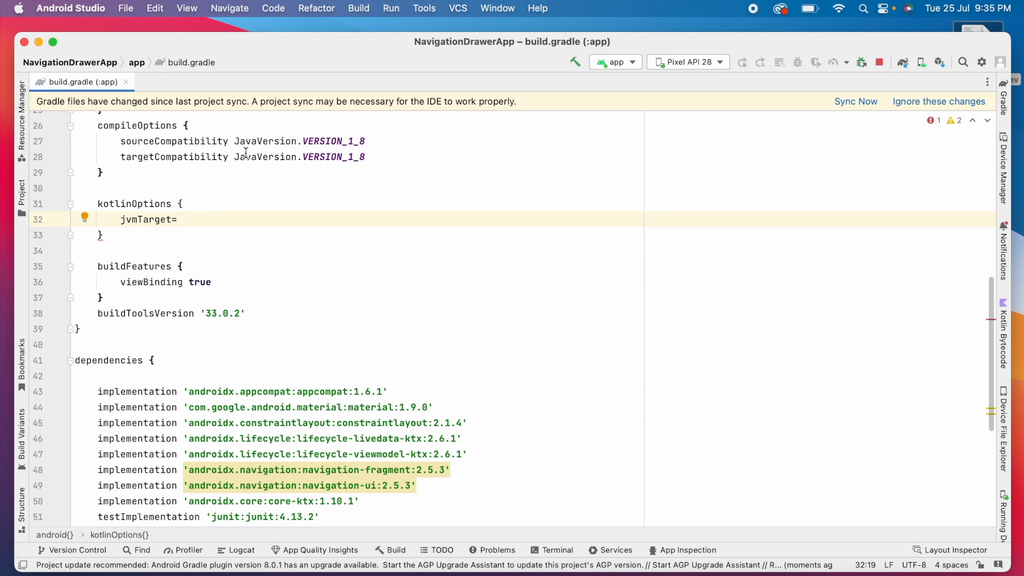
pyautogui.write('JavaVersion.VERSION_1_8')
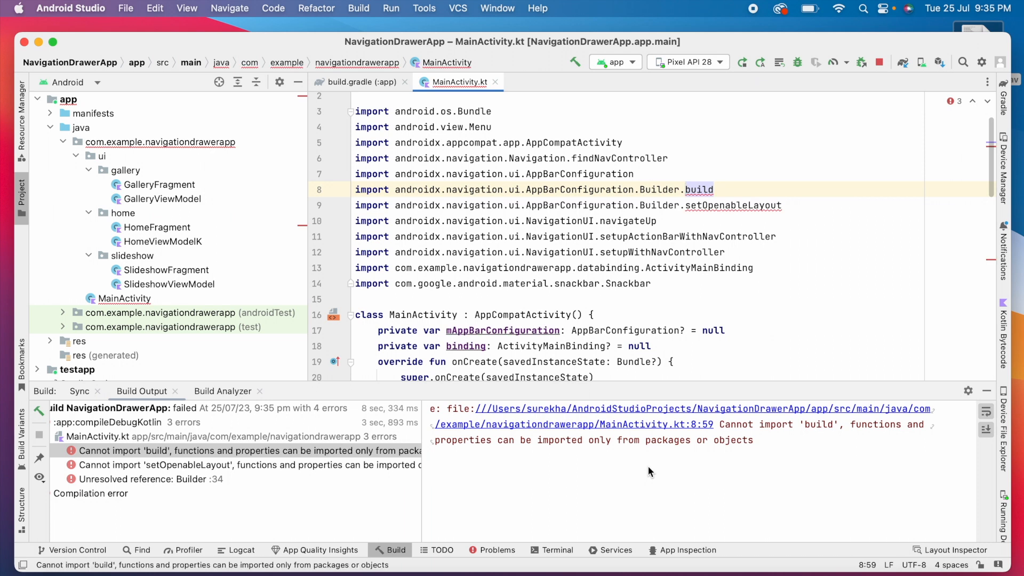
pyautogui.moveTo(412, 514)
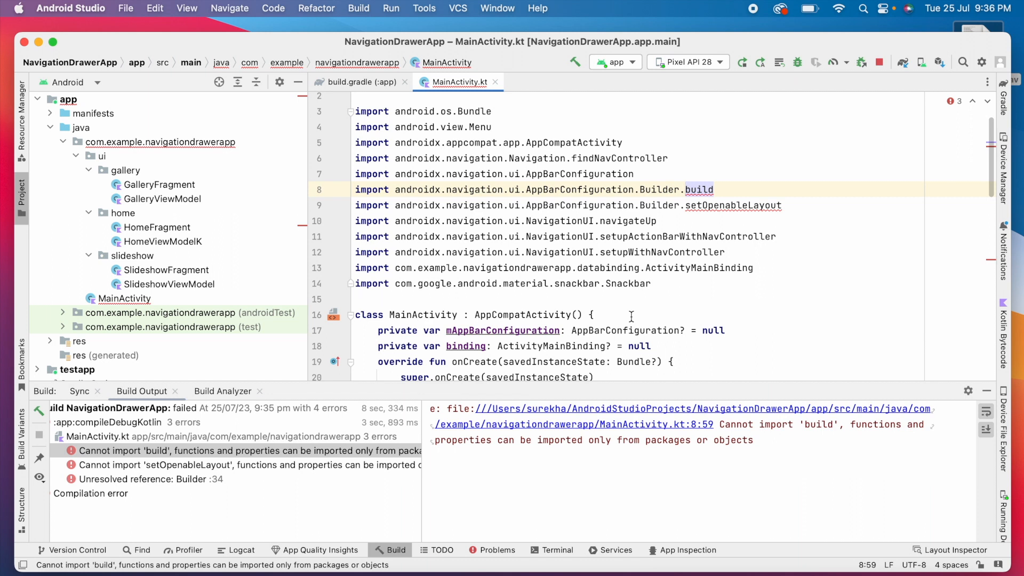
pyautogui.moveTo(711, 221)
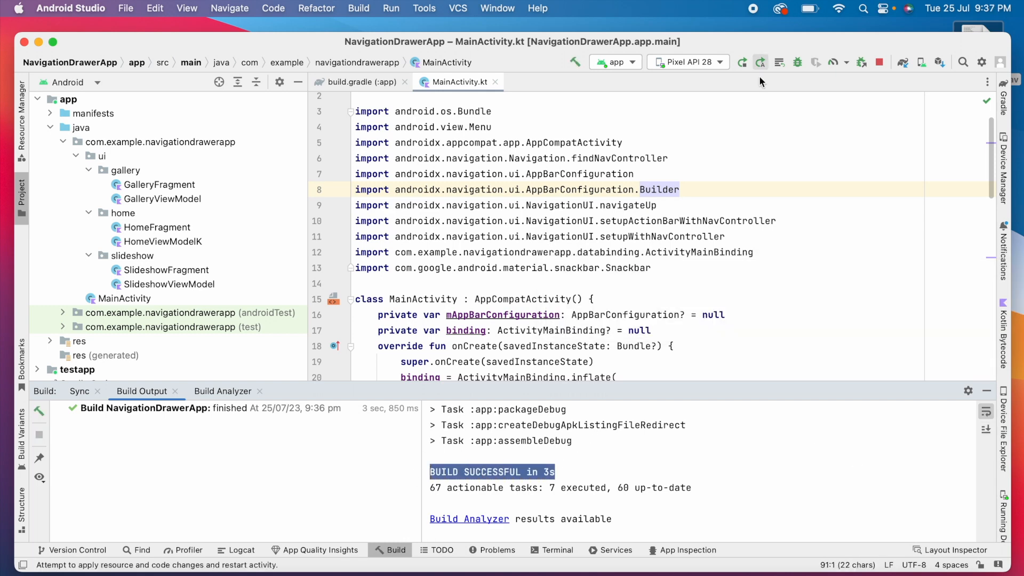
# Run the app on Pixel API 28 and edit SlideshowViewModel's text to "This is slideshow fragment in Kotlin".
pyautogui.click(359, 82)
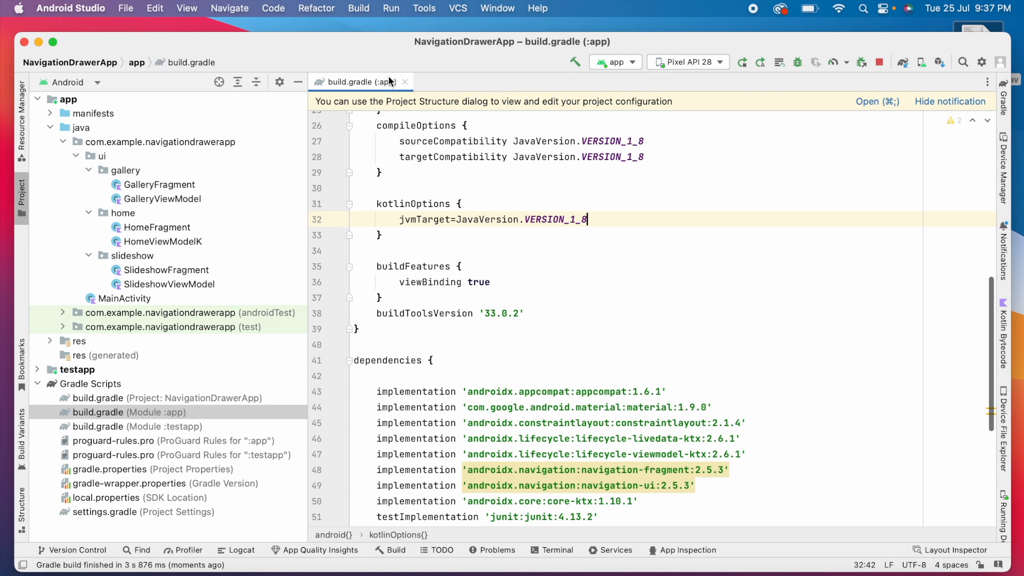
pyautogui.click(404, 82)
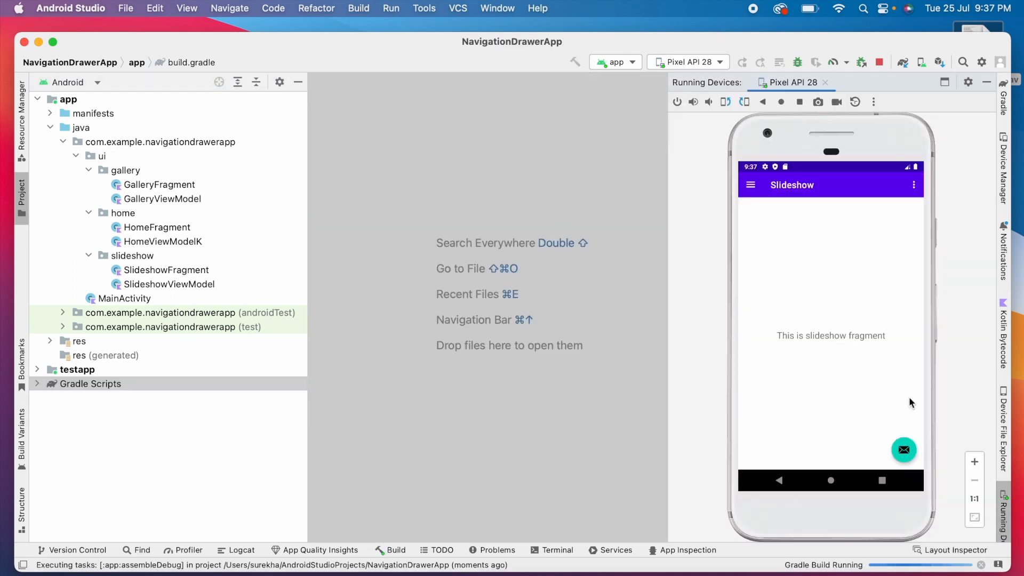
pyautogui.click(162, 198)
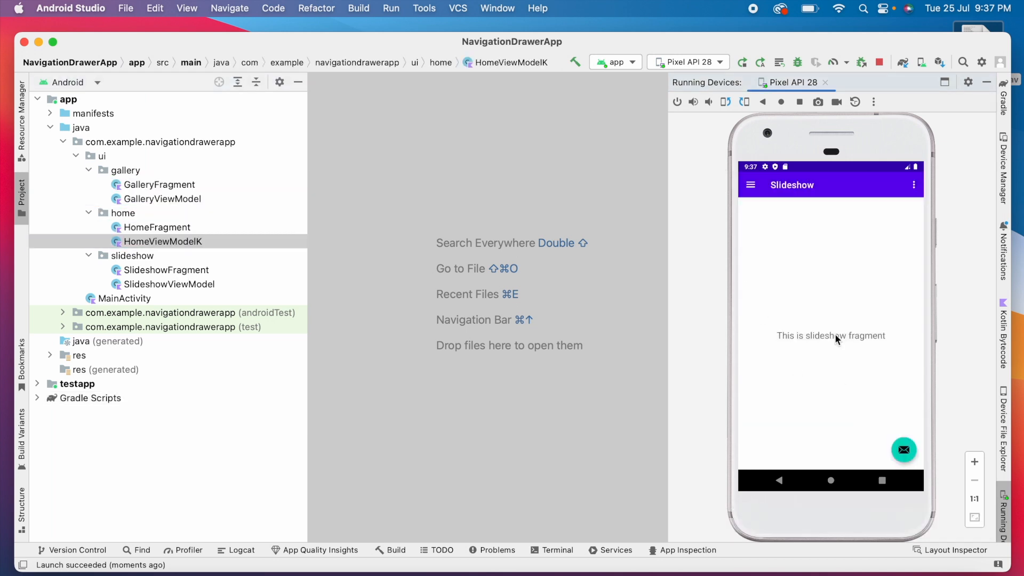
pyautogui.doubleClick(169, 283)
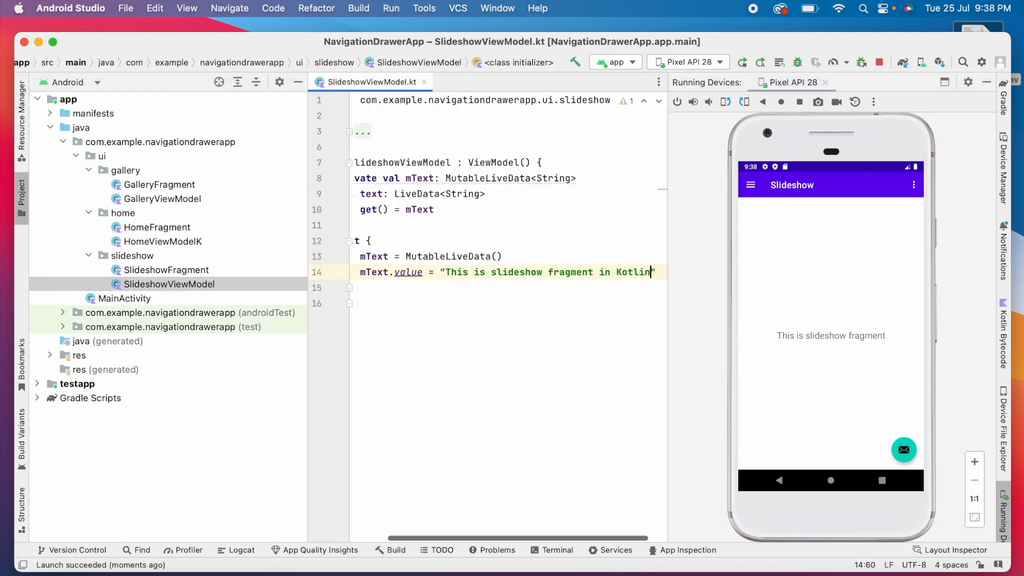
pyautogui.click(750, 185)
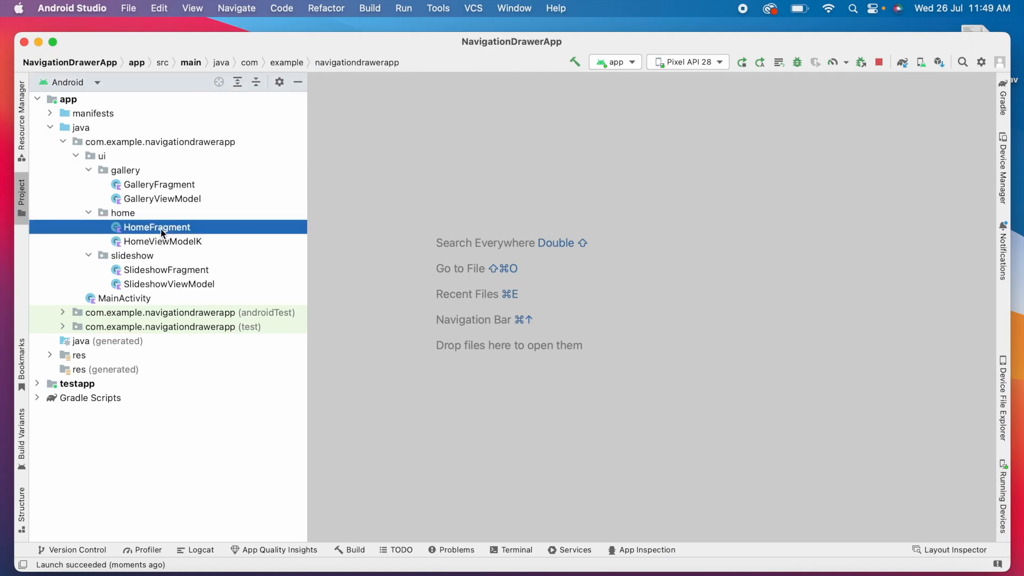
# Copy HomeFragment.java into ui/home and remove HomeFragment.kt so the Java version remains.
pyautogui.doubleClick(156, 227)
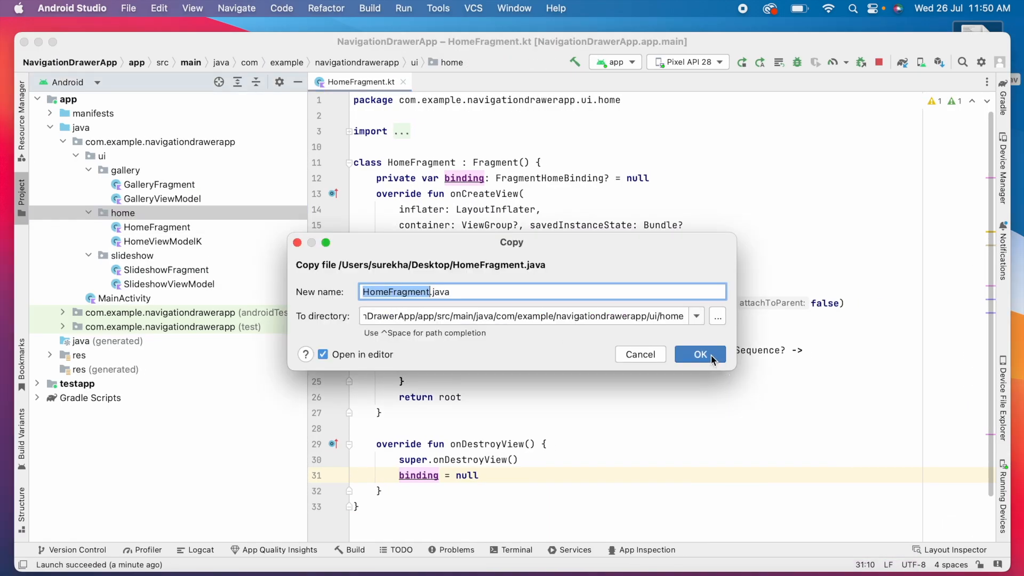
pyautogui.click(700, 354)
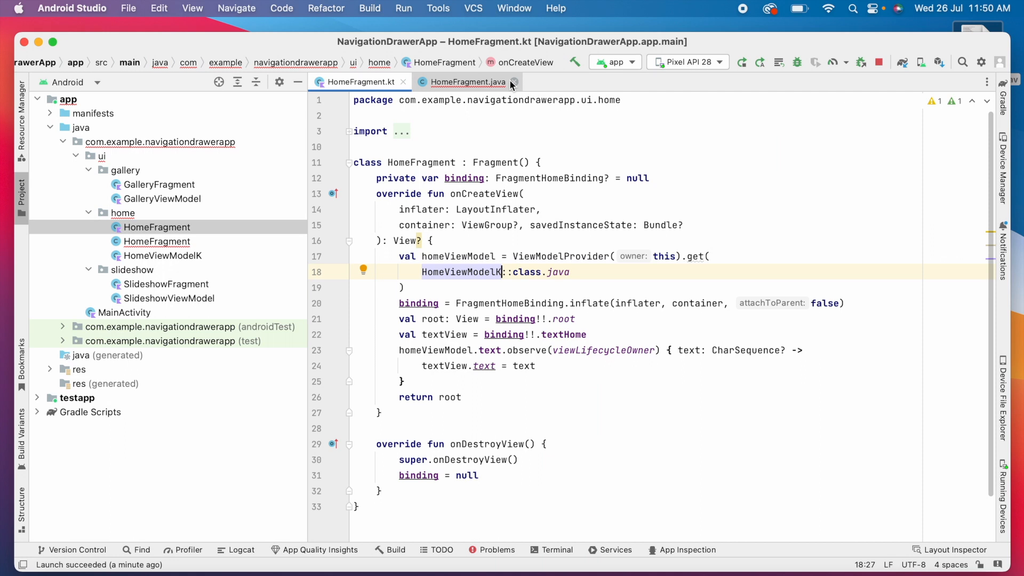
pyautogui.click(514, 82)
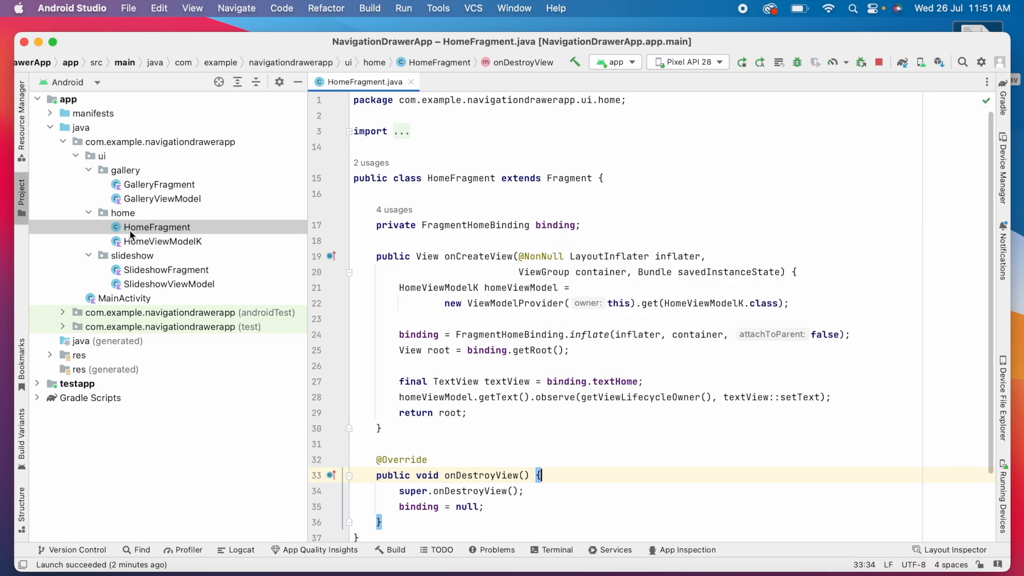
pyautogui.click(163, 241)
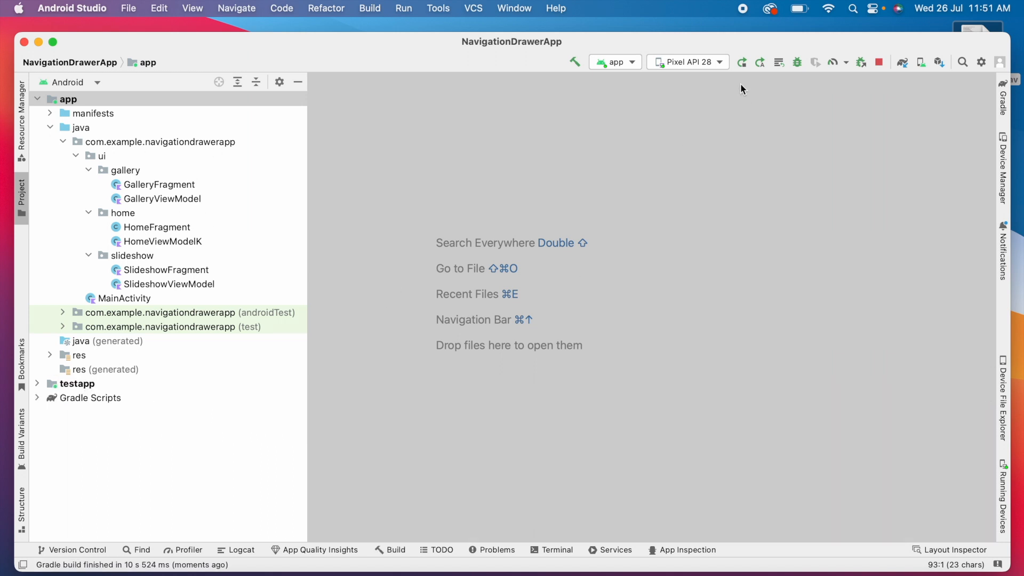
# Run the app, show the Slideshow screen with the Kotlin message, and view HomeFragment.java.
pyautogui.click(741, 62)
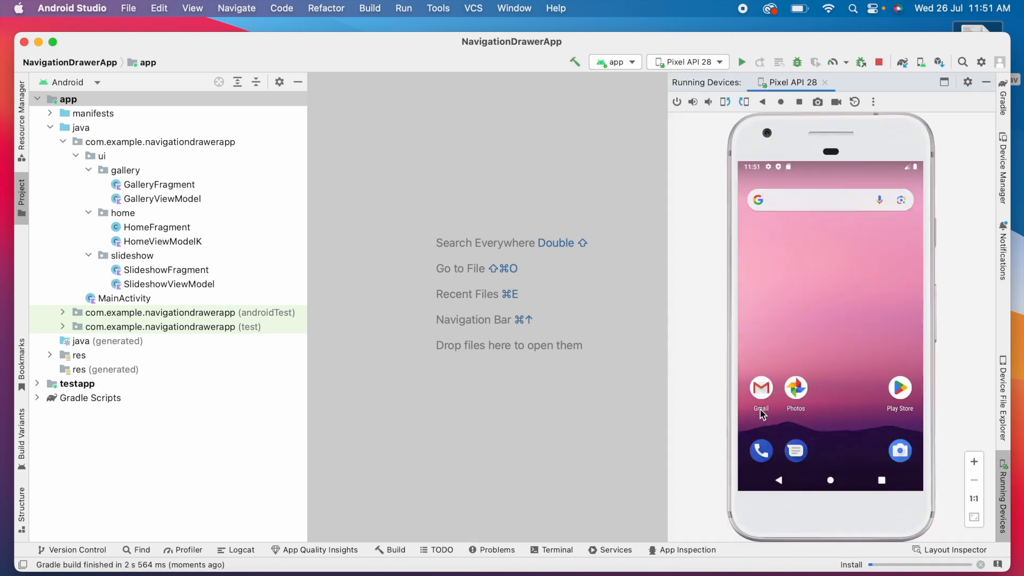
pyautogui.click(741, 62)
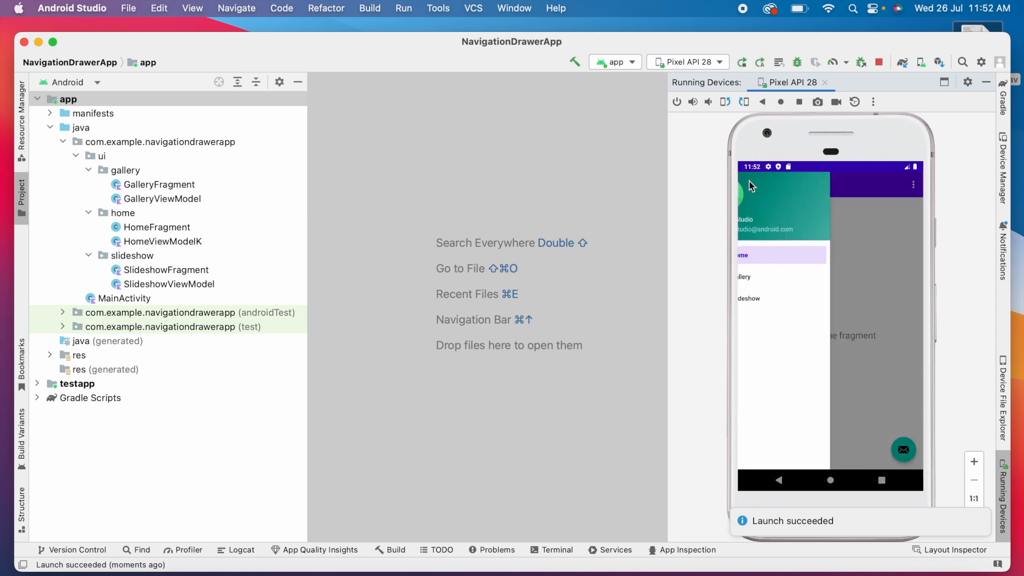
pyautogui.click(749, 298)
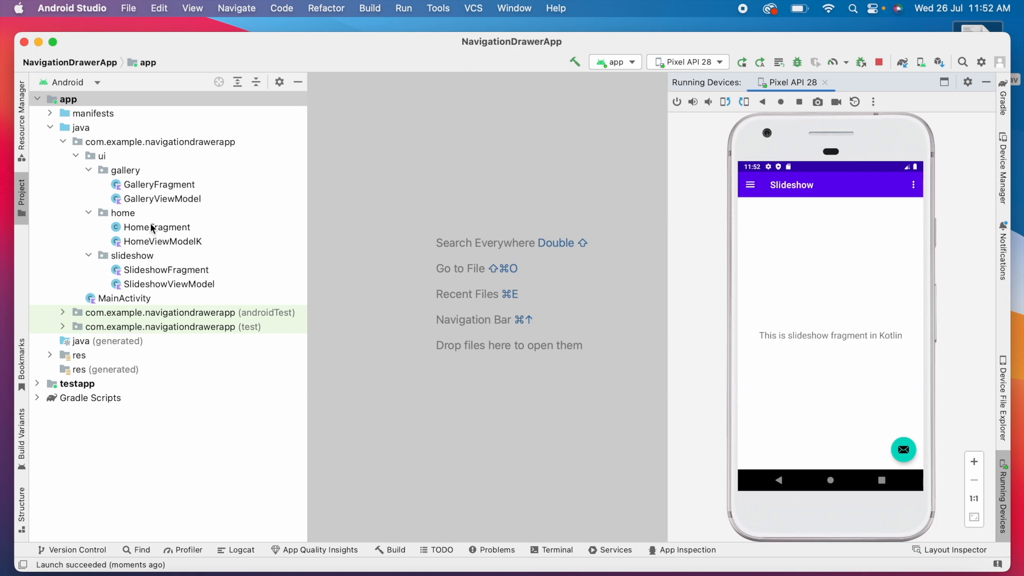
pyautogui.doubleClick(156, 226)
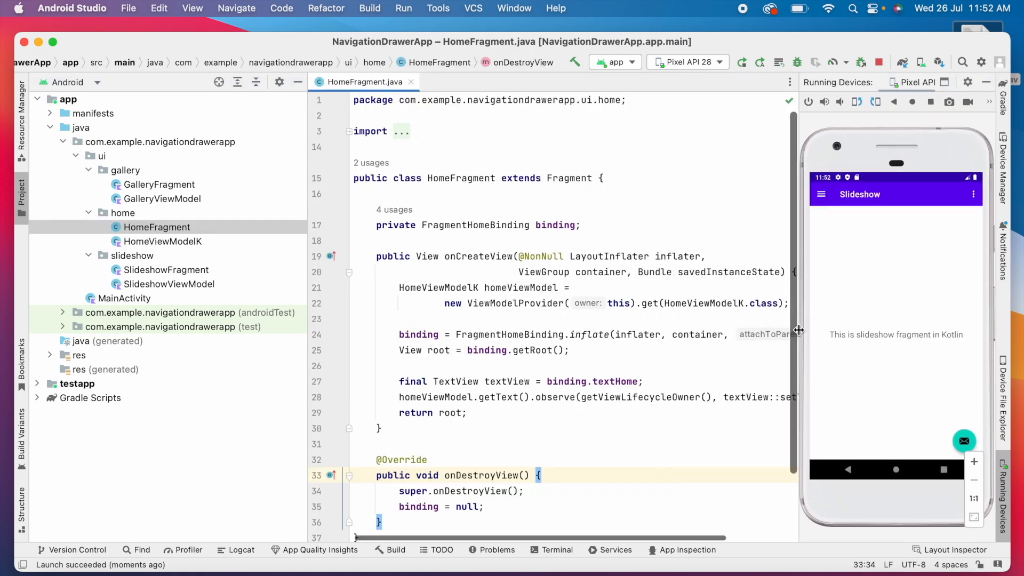